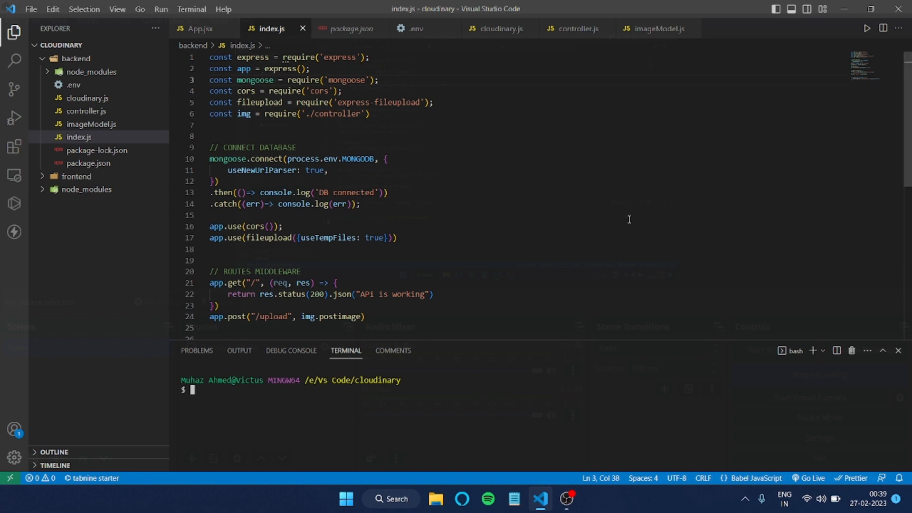
mouse_move(502, 377)
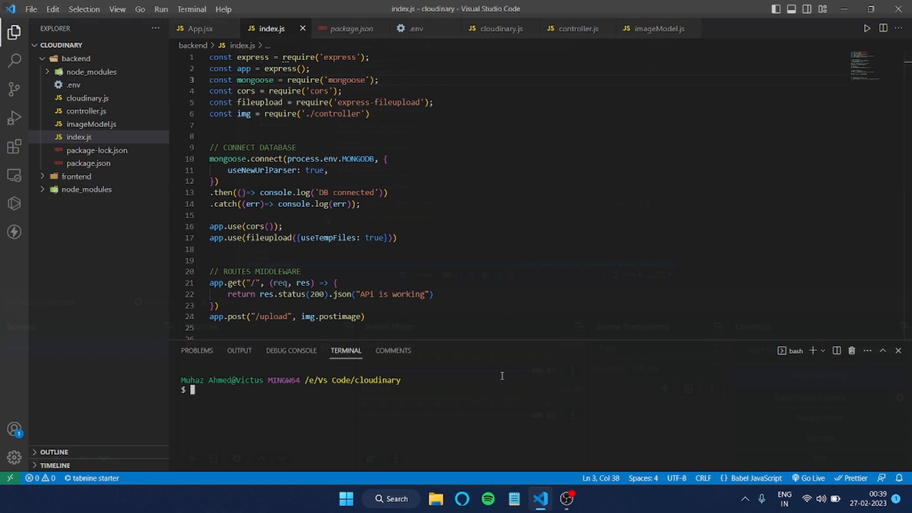
Change the terminal's working directory into the backend folder with cd backend.
text(cd b)
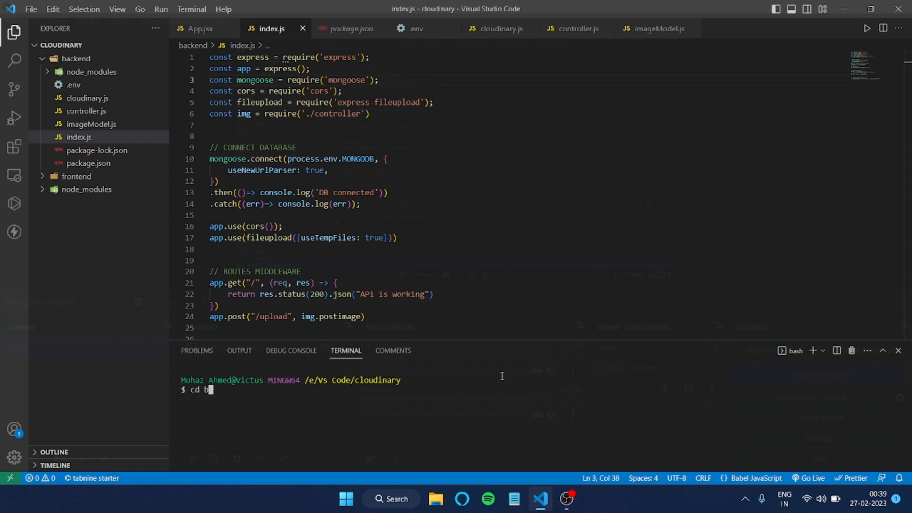
text(ackend)
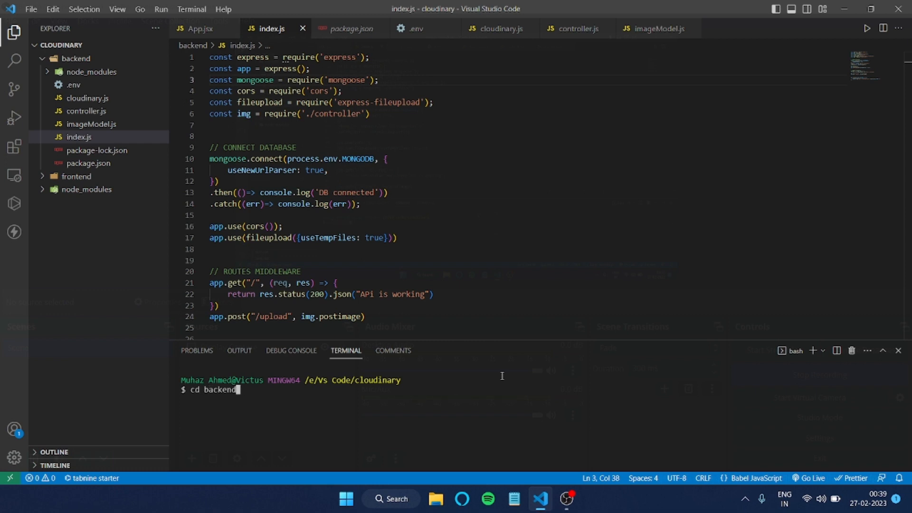
key(Enter)
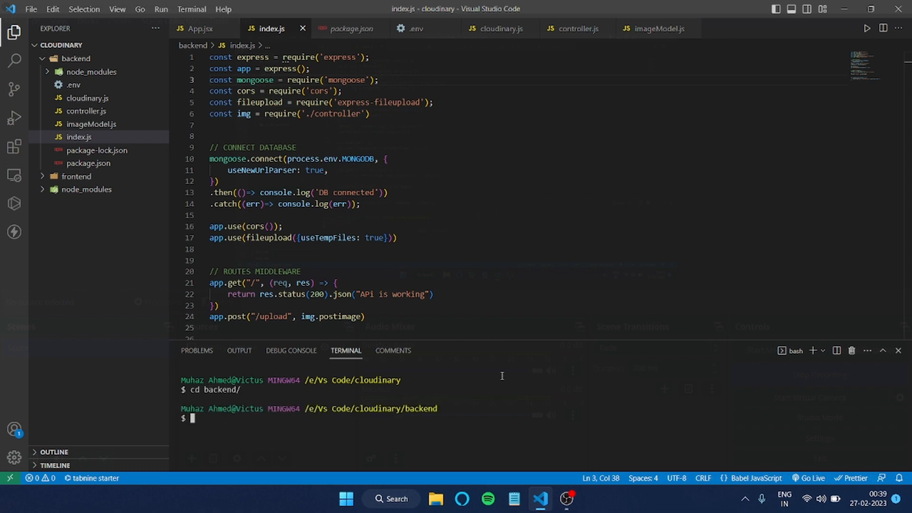
Run npm i dotenv, then place the cursor after the controller import in index.js.
text(npm i dotenv)
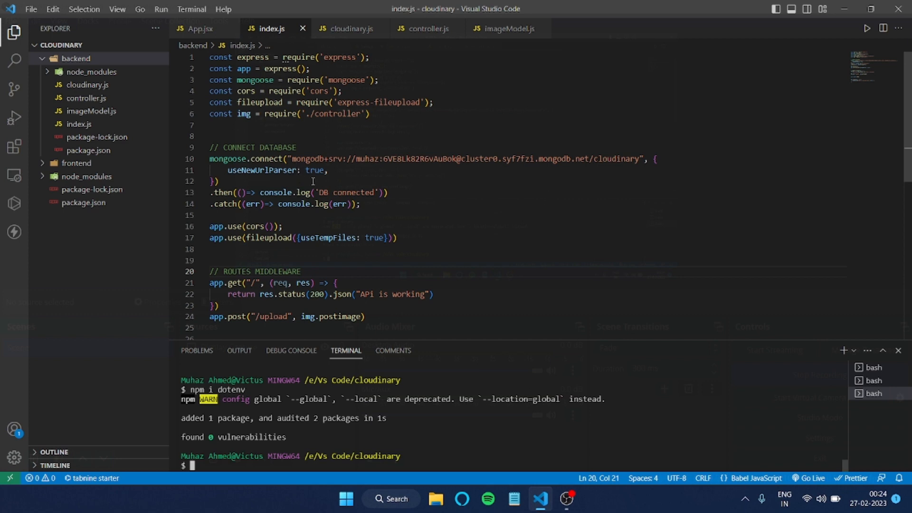
mouse_move(407, 220)
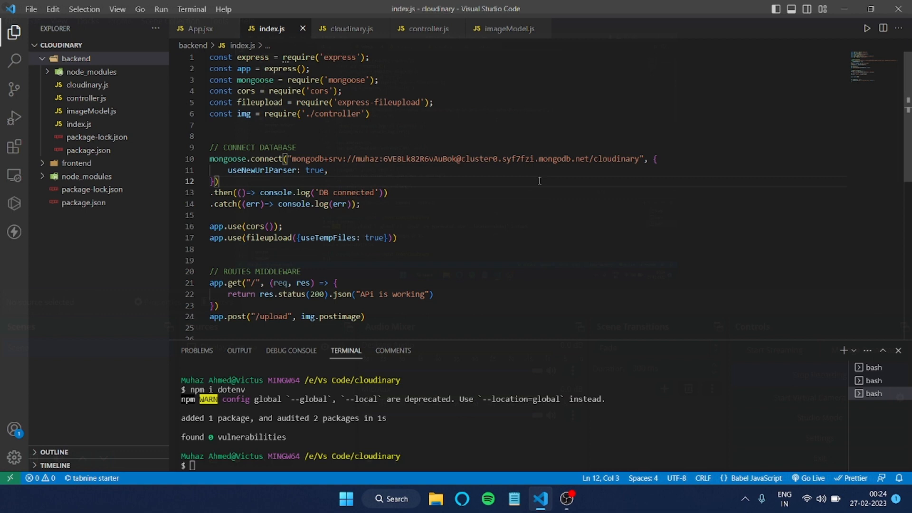
mouse_move(541, 209)
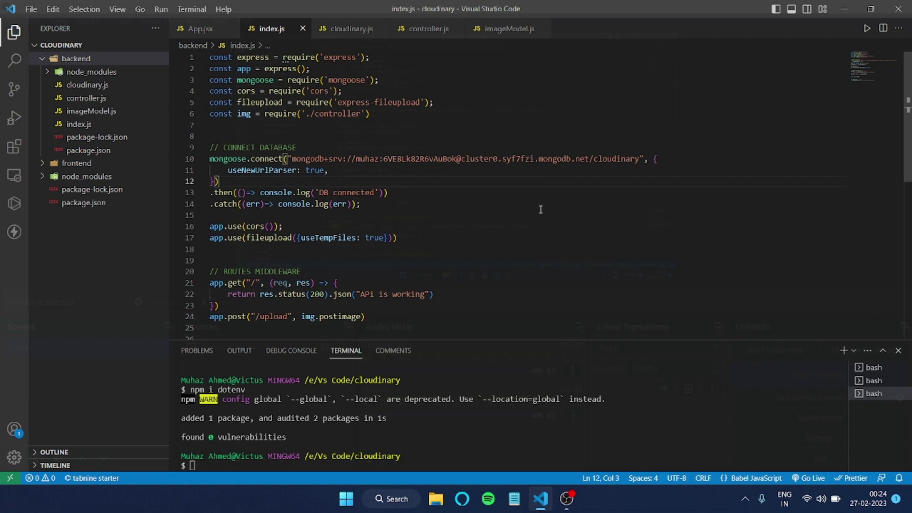
mouse_move(504, 198)
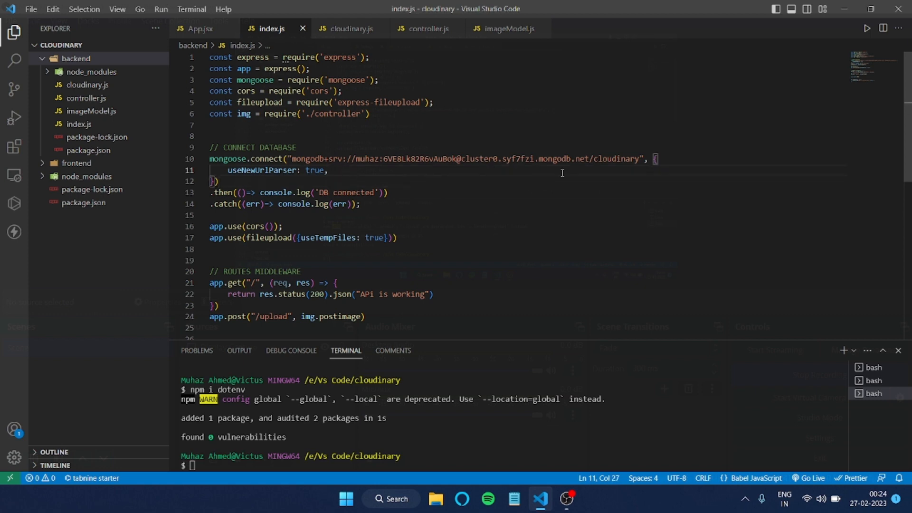
click(655, 158)
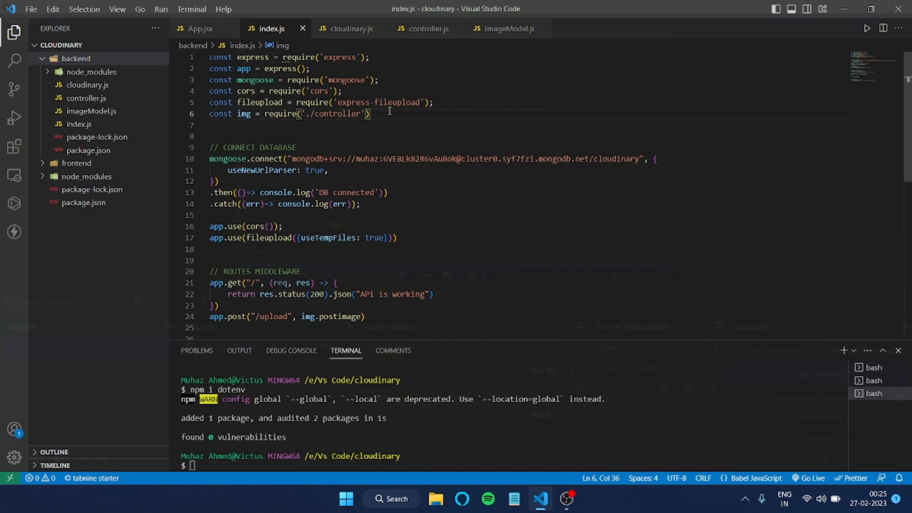
Add require("dotenv").config() on a new line beneath the imports in index.js.
text(const config)
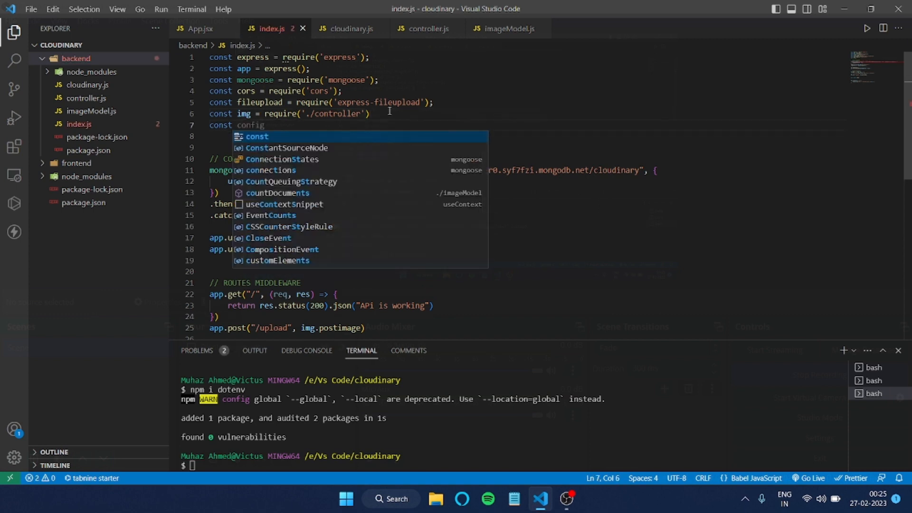
text(dor)
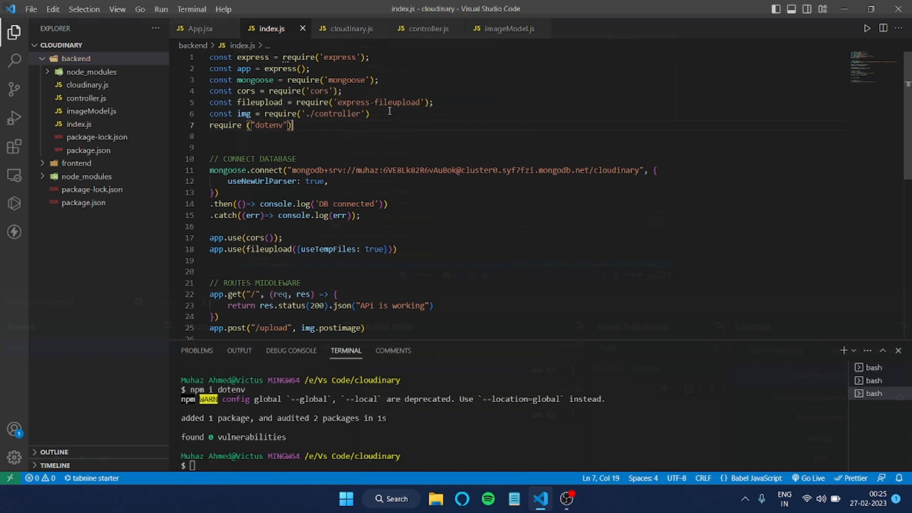
text(.config()
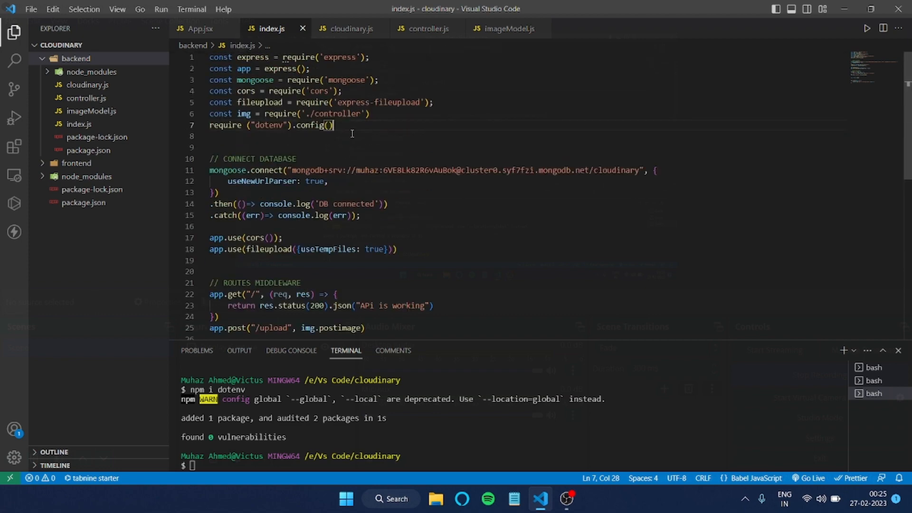
scroll(down, 3)
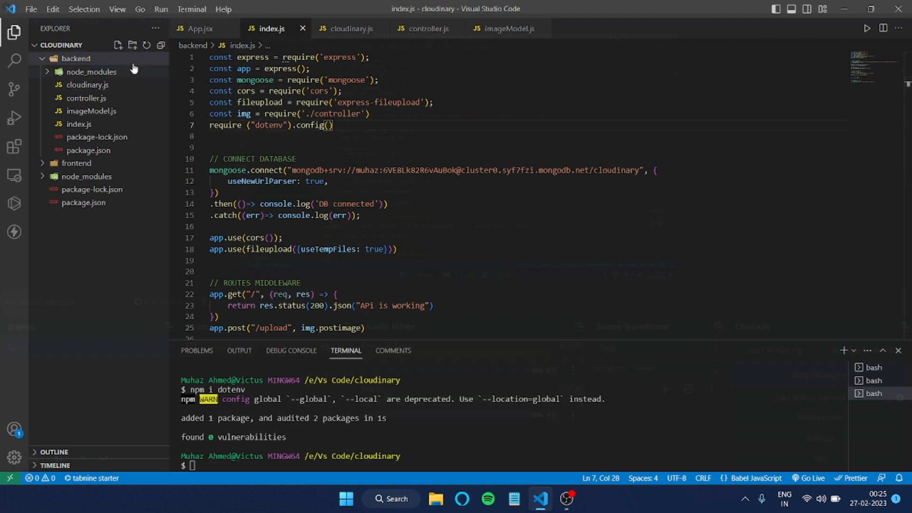
Create a new file named .env inside the backend folder and leave it open.
click(118, 45)
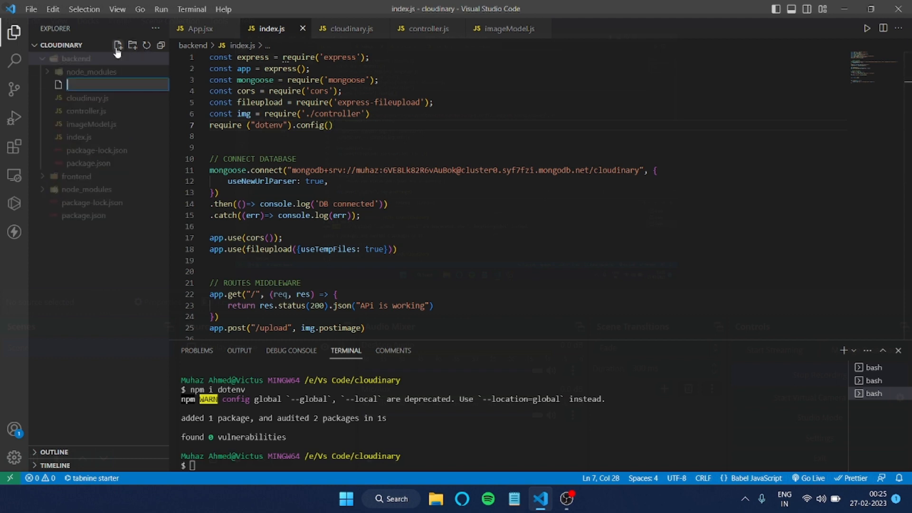
text(dot)
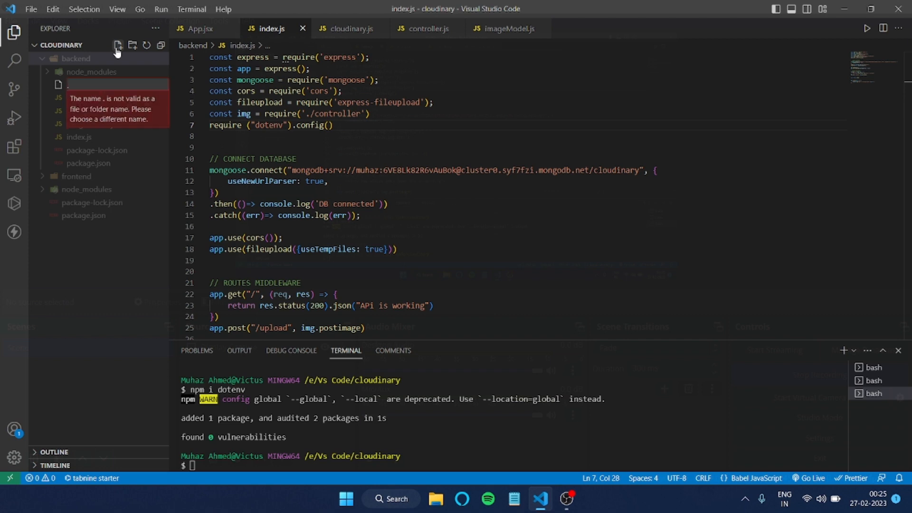
text(.env)
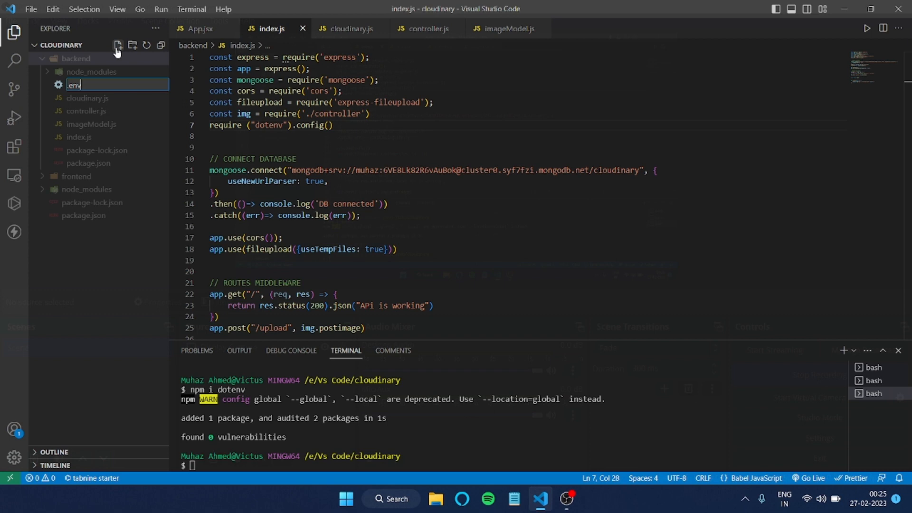
mouse_move(59, 85)
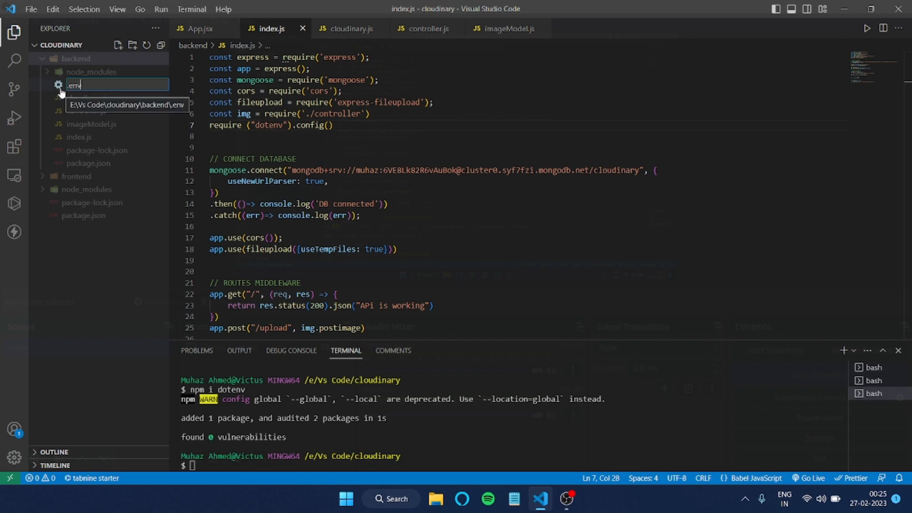
key(Enter)
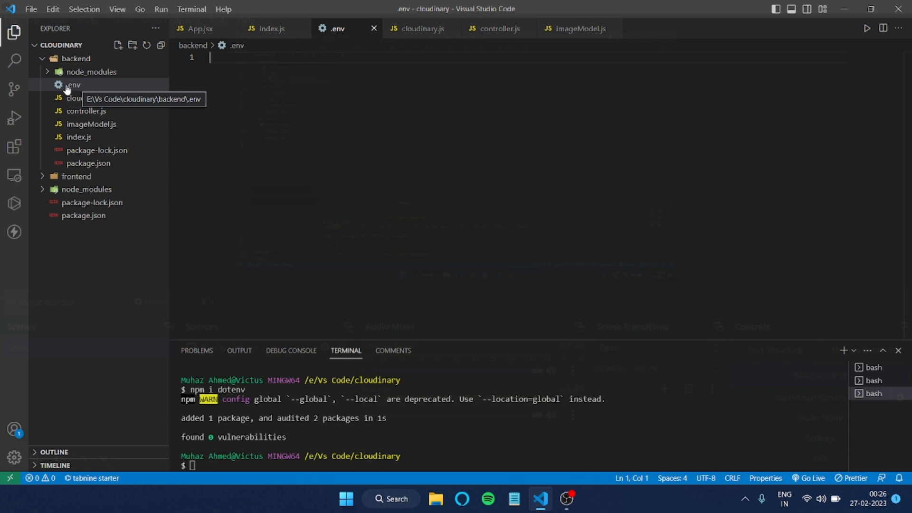
mouse_move(422, 97)
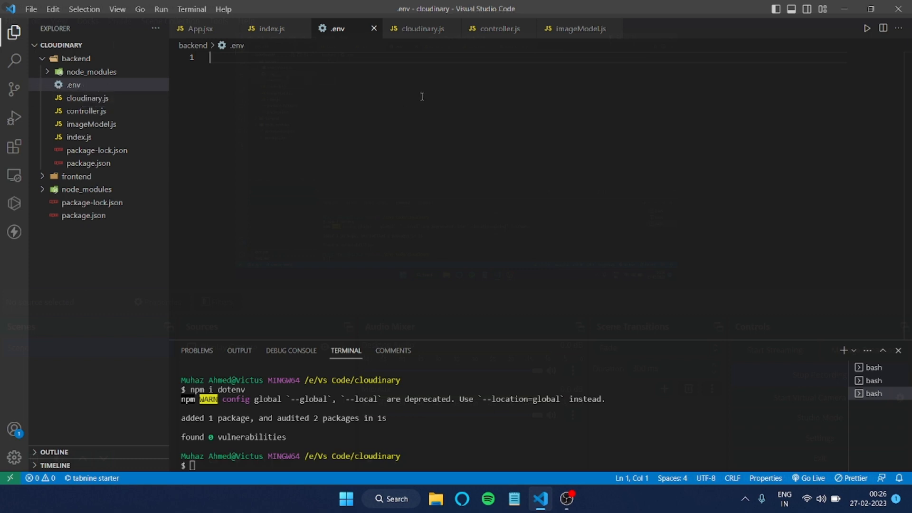
Start a MONGODB = "mongodb entry in the empty .env file.
click(268, 28)
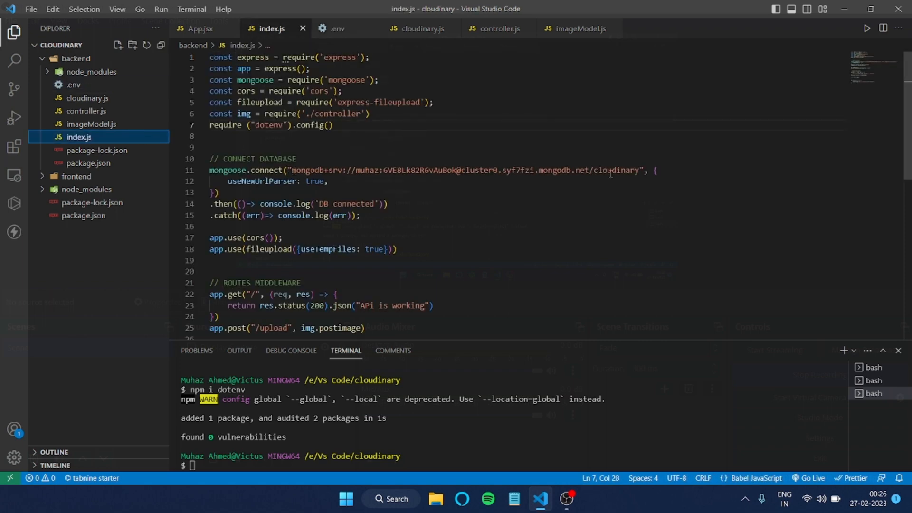
click(68, 86)
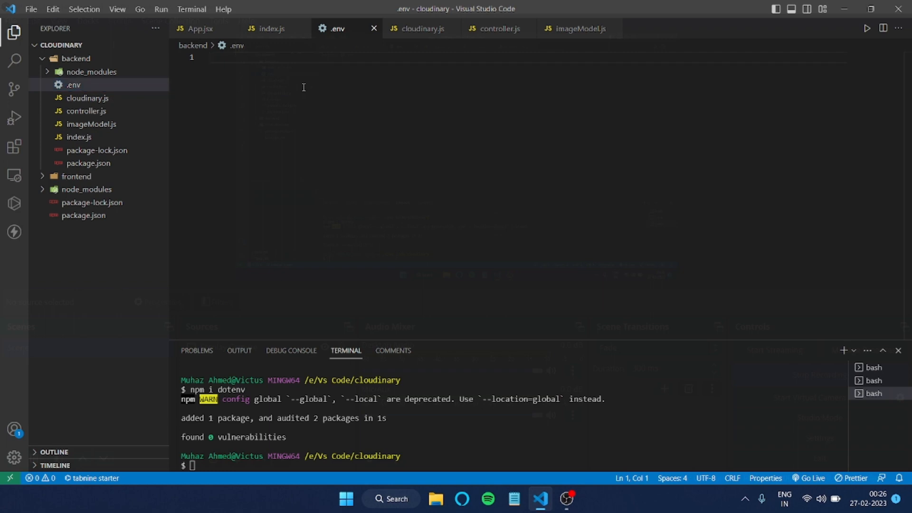
text(MONGODB)
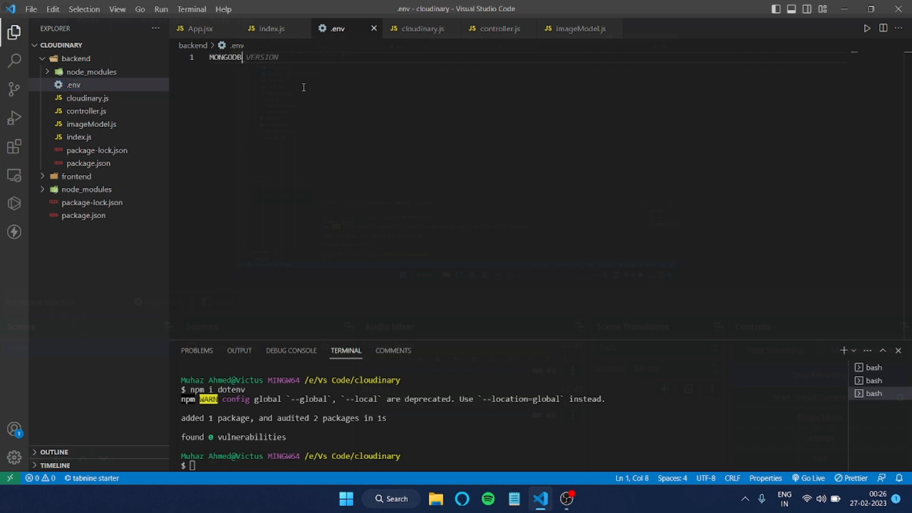
text(= "mongodb)
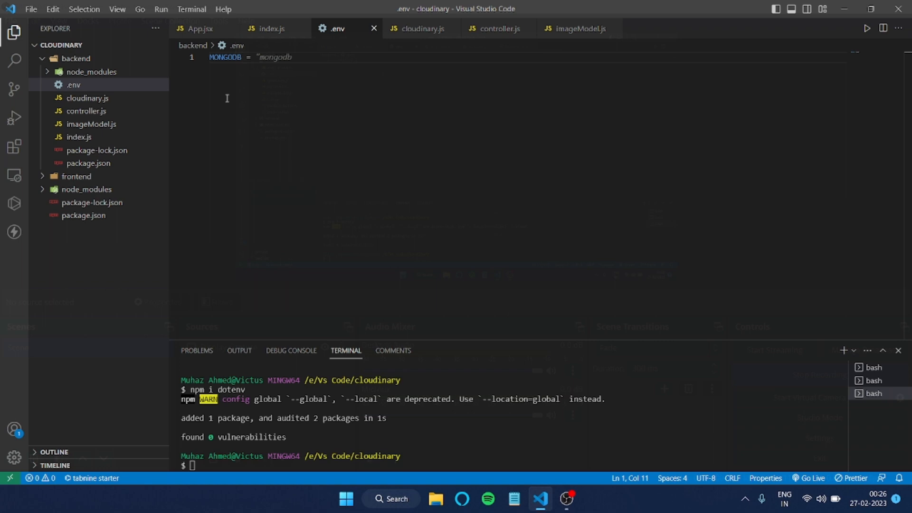
Copy the mongodb+srv connection string from index.js to use as MONGODB's value.
click(91, 124)
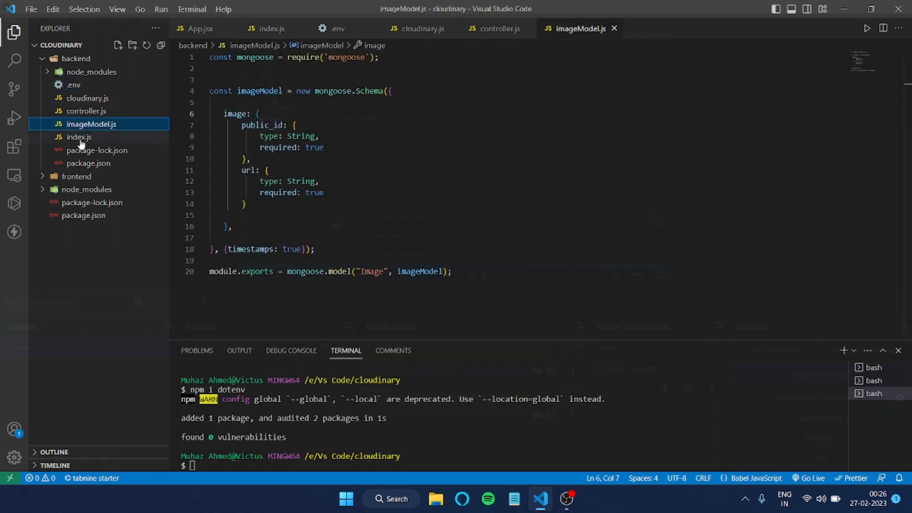
click(78, 136)
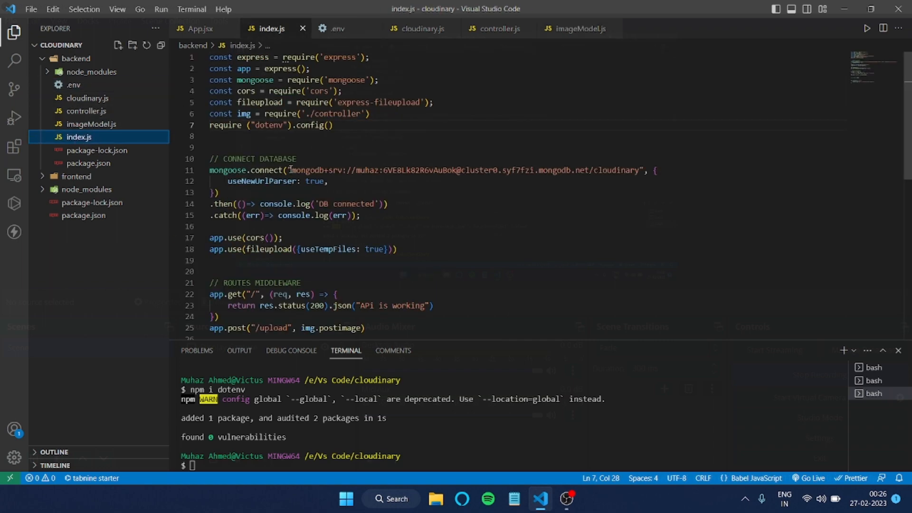
drag(288, 170, 639, 170)
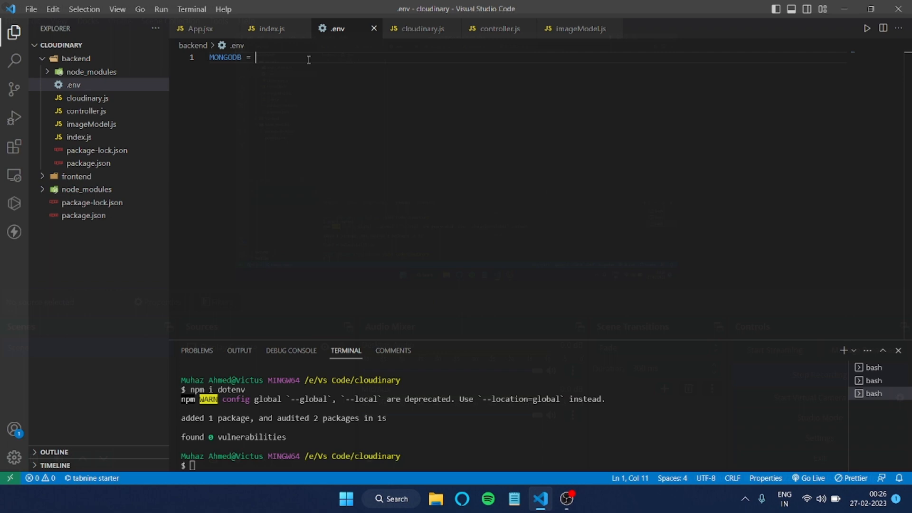
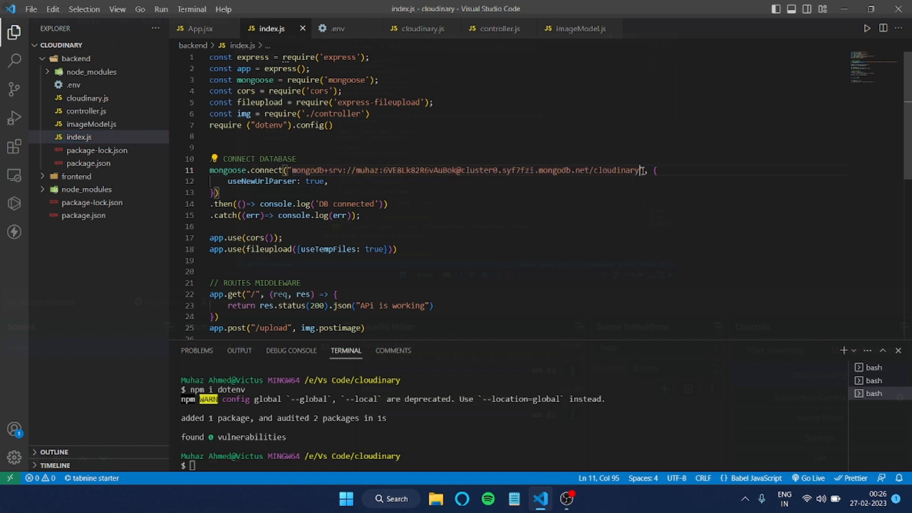
Replace the hard-coded string in mongoose.connect with process.env.
drag(639, 170, 290, 170)
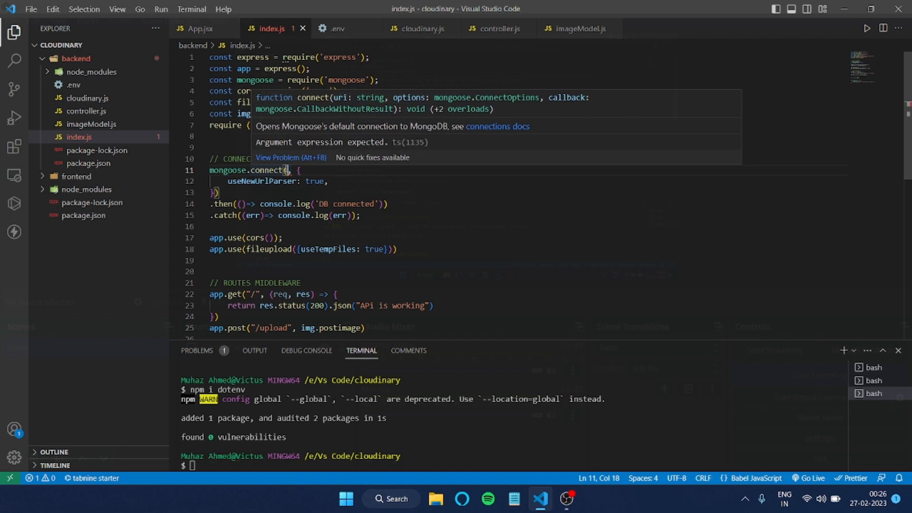
text(process)
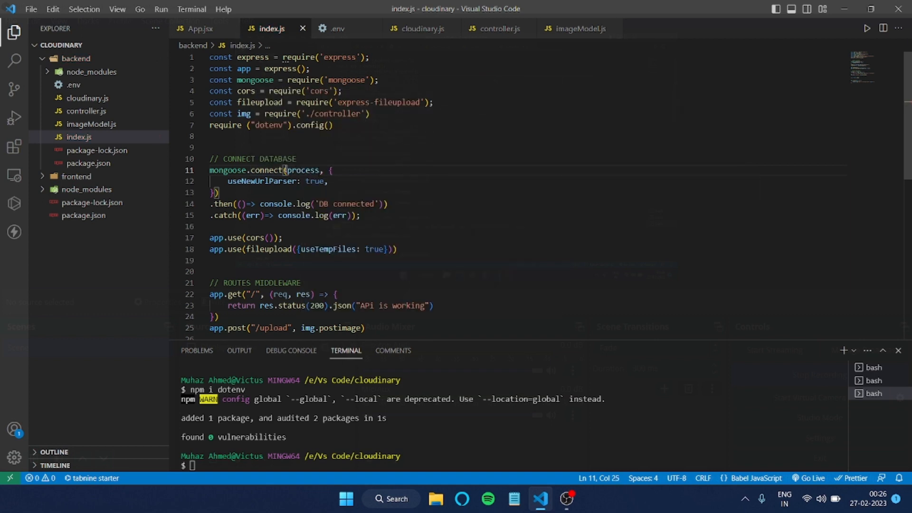
text(.env)
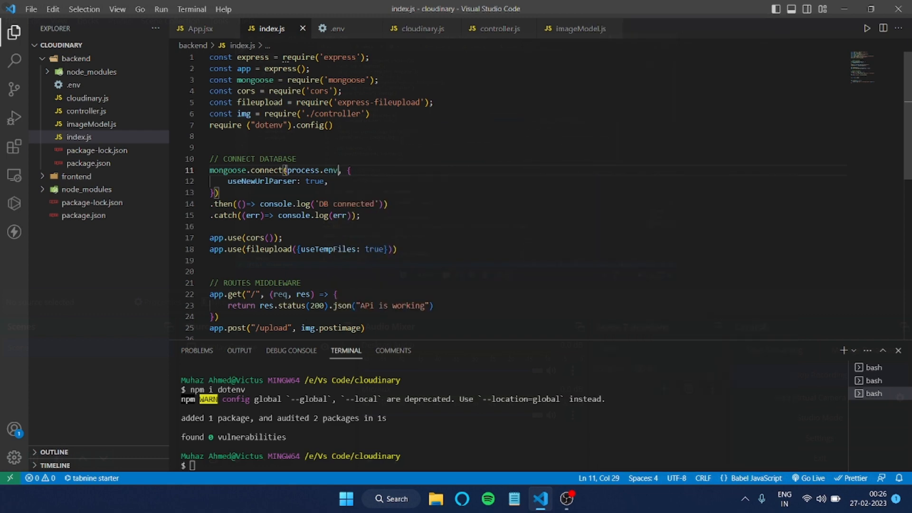
text(.)
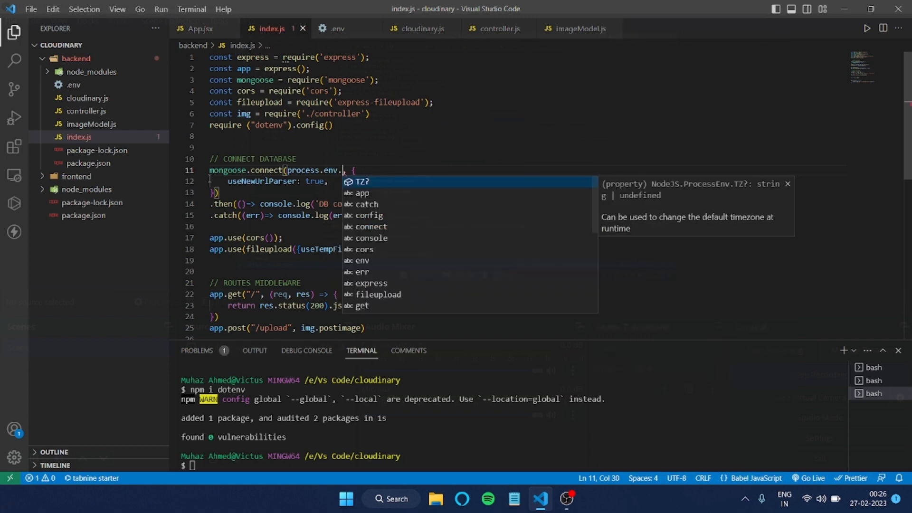
Copy the MONGODB name from .env so the connect call reads process.env.MONGODB.
click(66, 86)
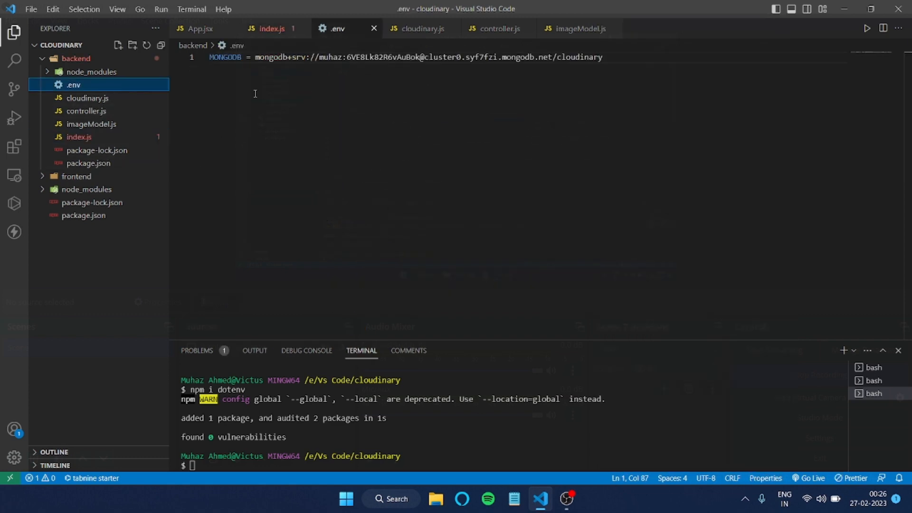
double_click(225, 57)
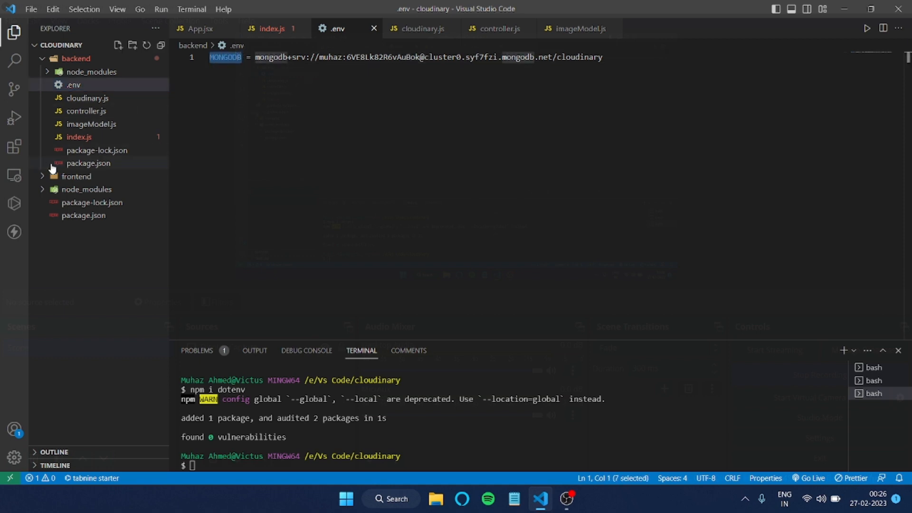
click(271, 29)
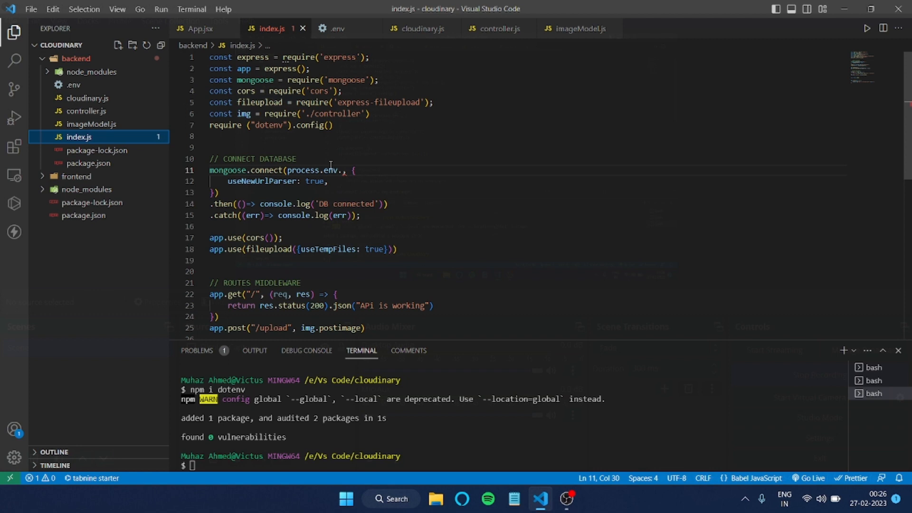
text(MONGODB)
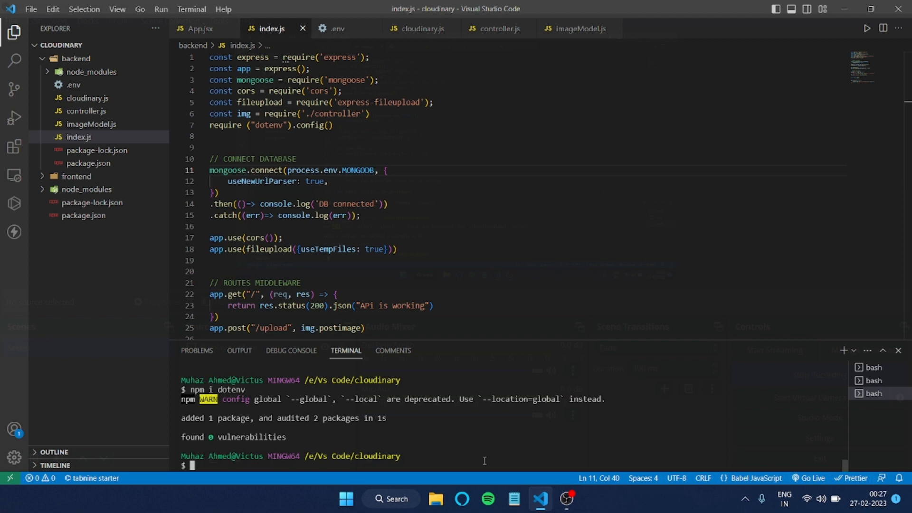
Start the server with npm start from backend after the first attempt at the root fails.
text(npm i dotenv)
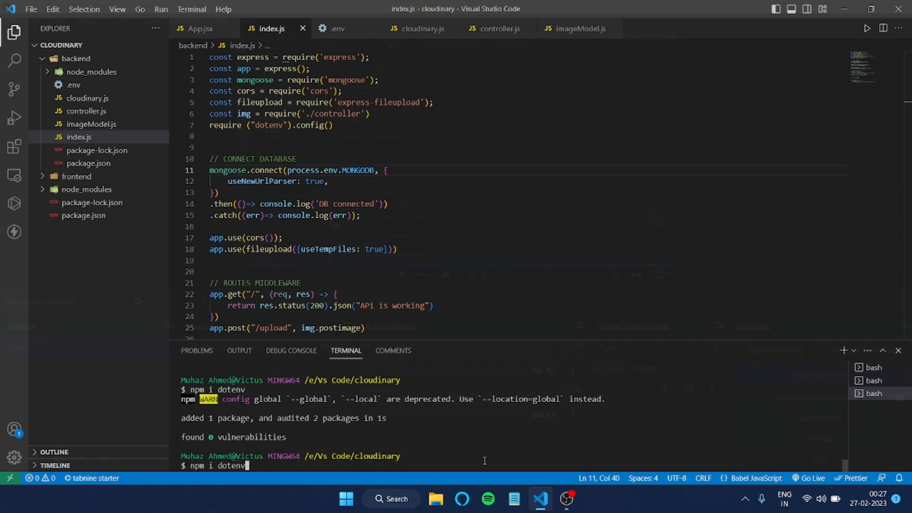
text(node)
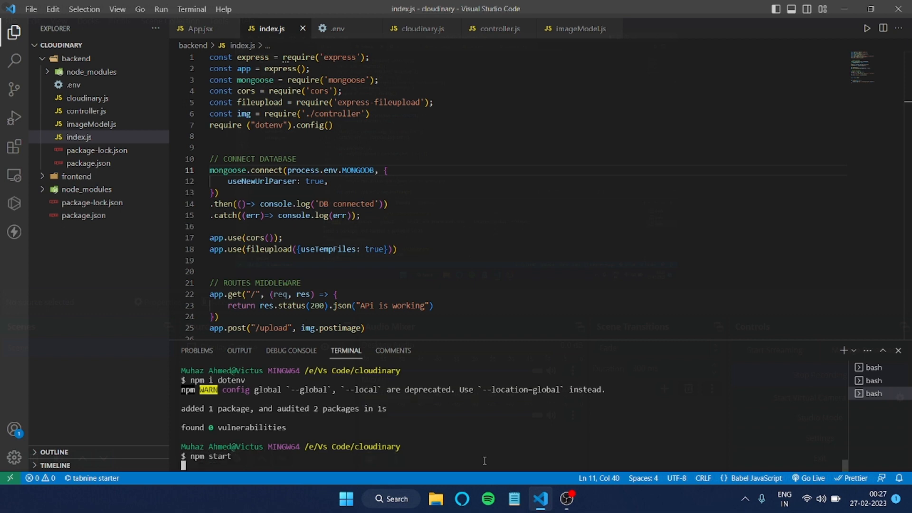
key(Enter)
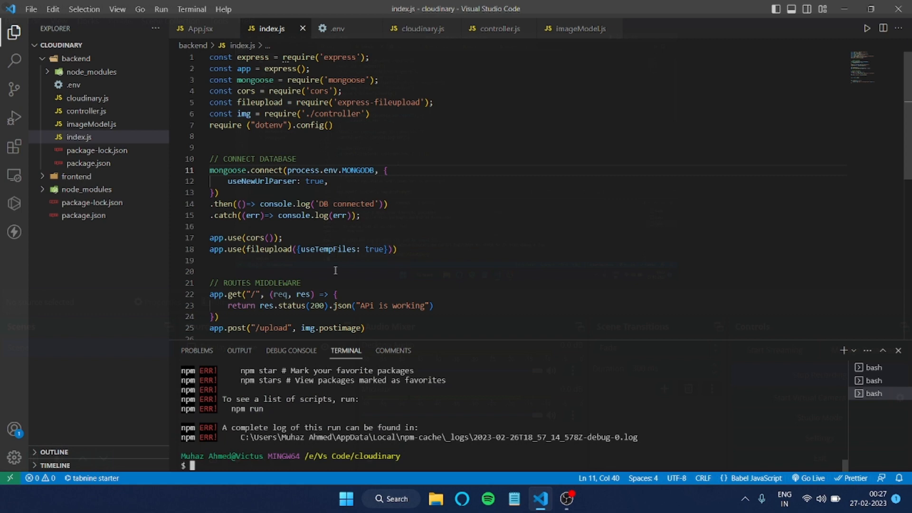
mouse_move(425, 415)
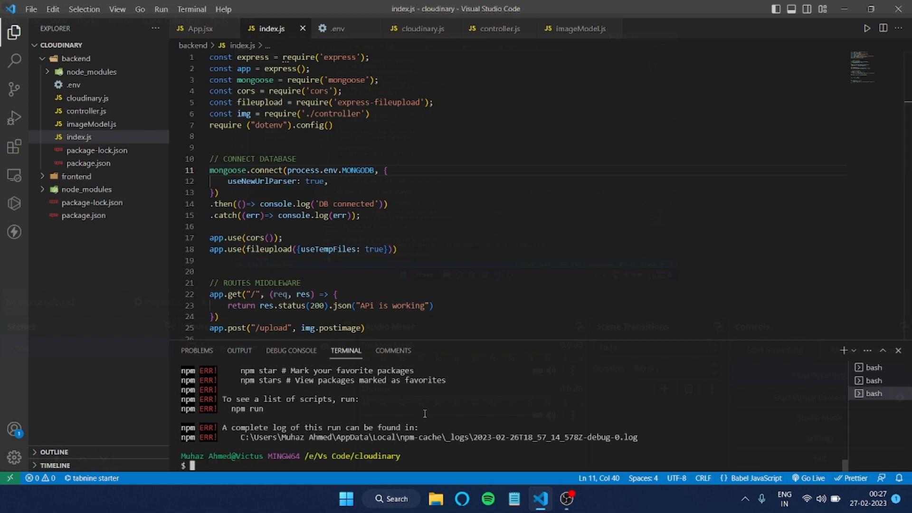
text(cd backend/)
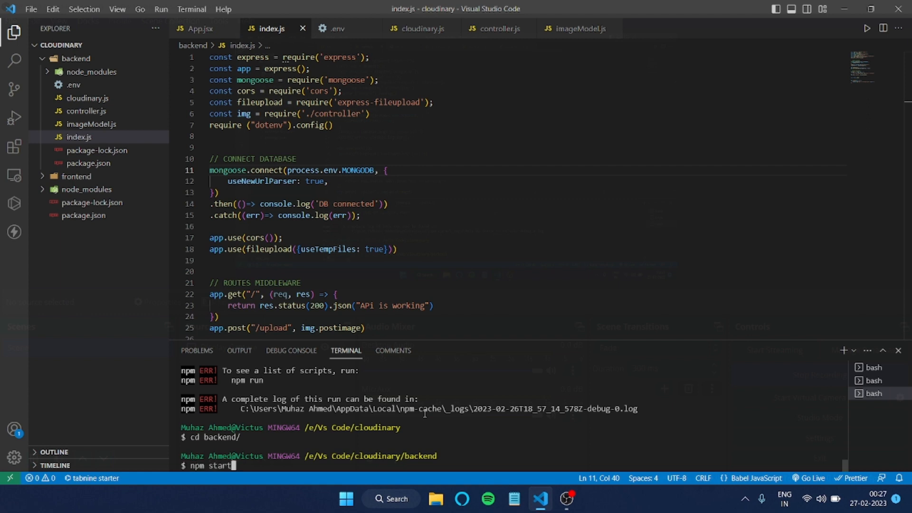
key(Enter)
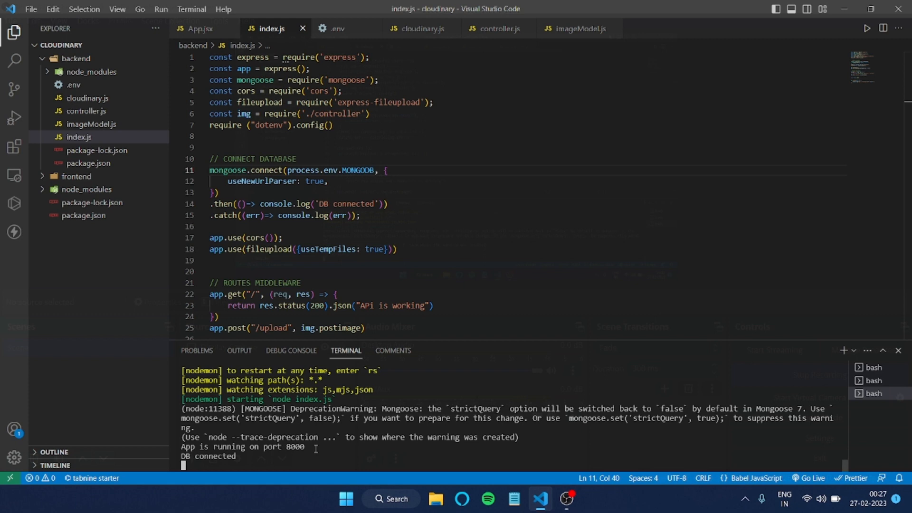
Add mongoose.set('strictQuery', false) on line 4 of index.js so the server reconnects.
double_click(195, 456)
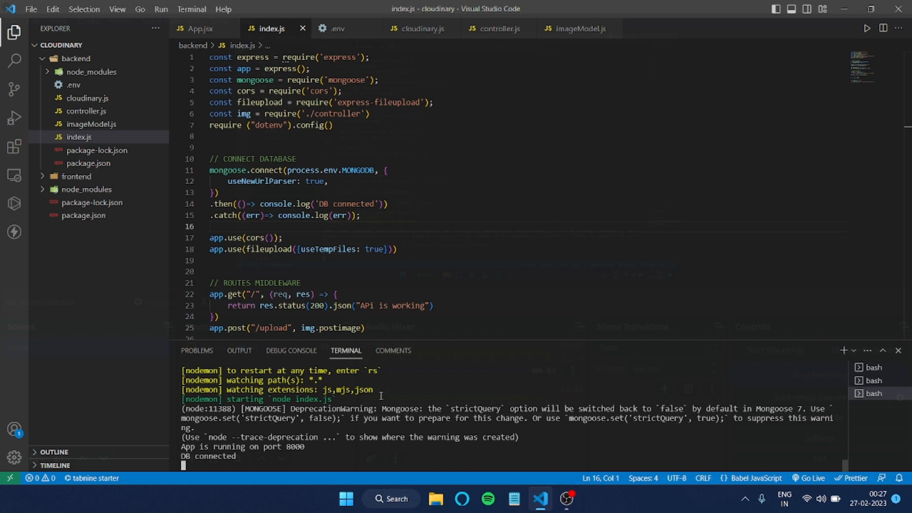
mouse_move(392, 373)
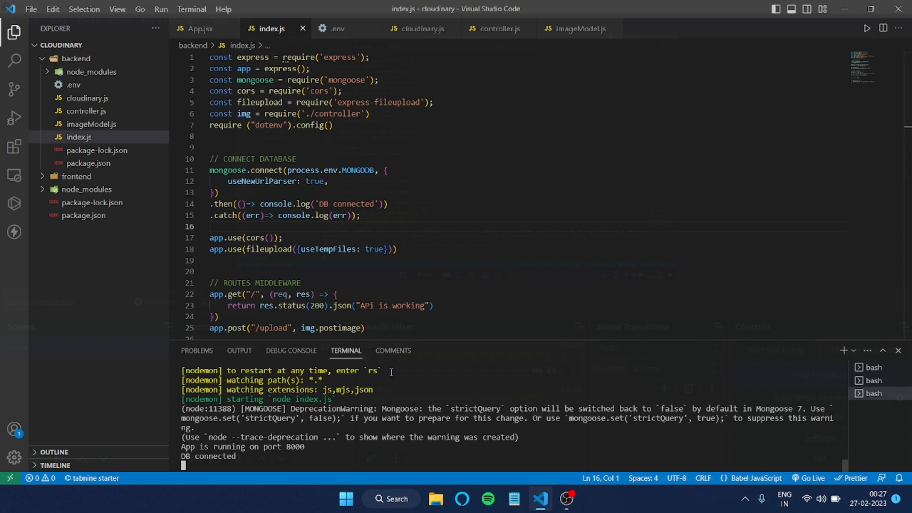
mouse_move(440, 402)
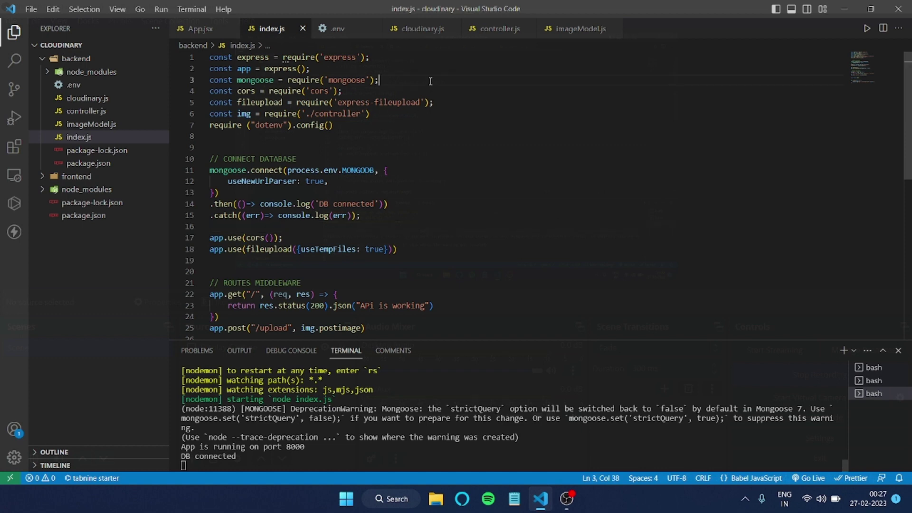
text(mongoose.set('strictQuery', false))
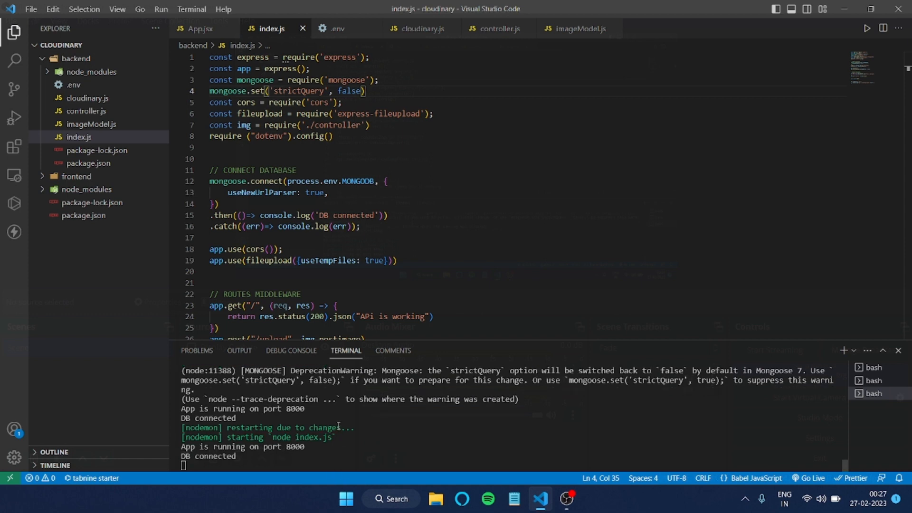
mouse_move(373, 186)
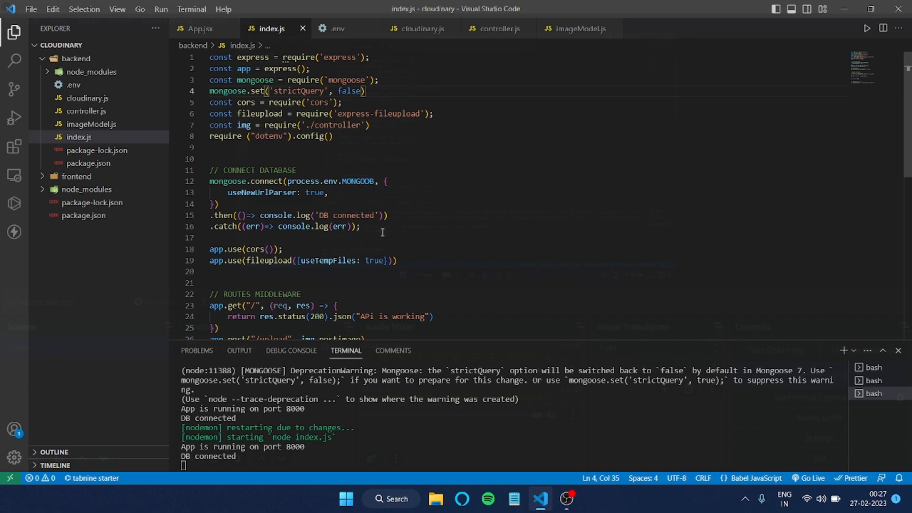
scroll(down, 3)
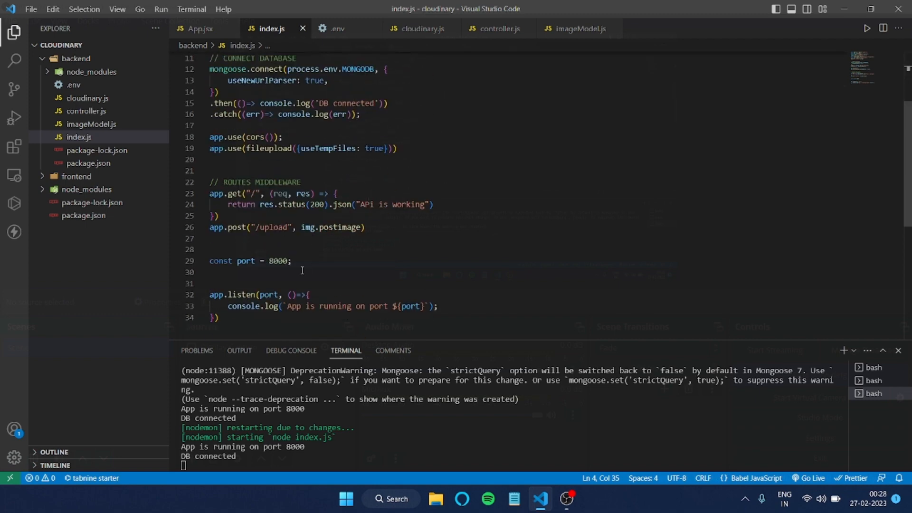
mouse_move(117, 89)
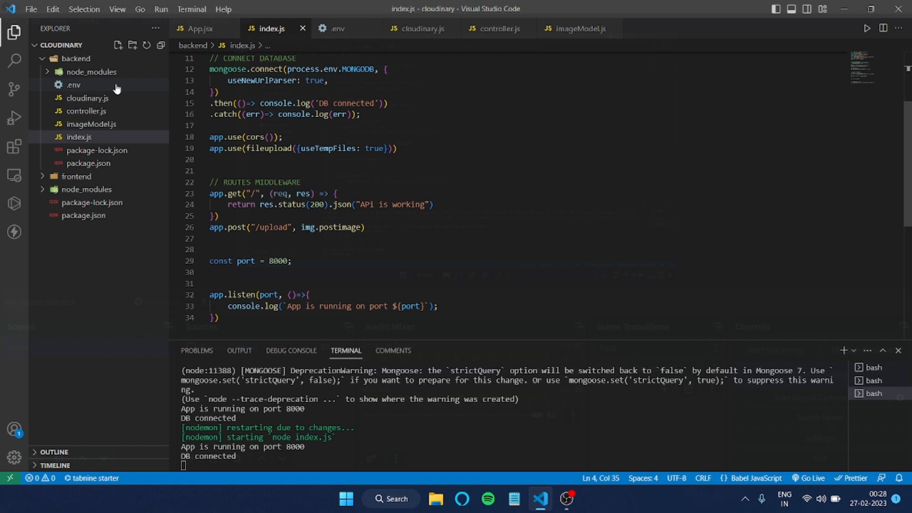
Add the line PORT = 8000 to the .env file.
click(73, 85)
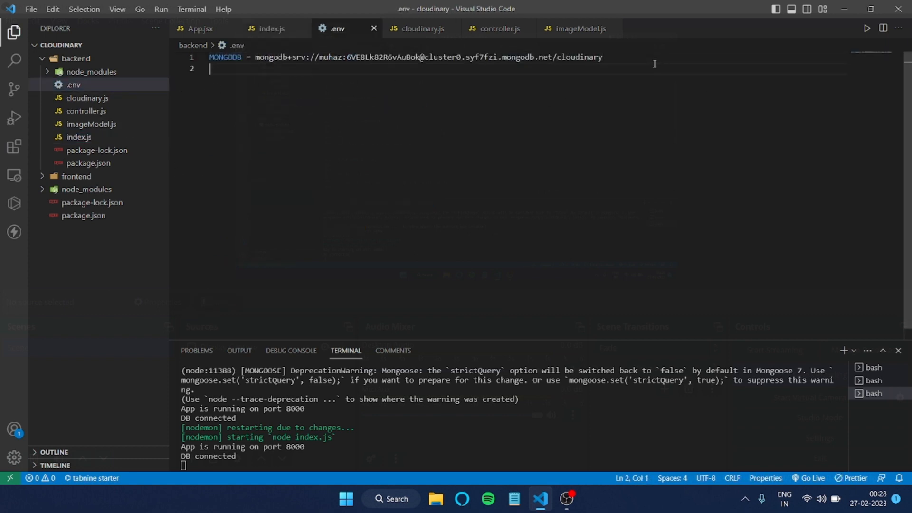
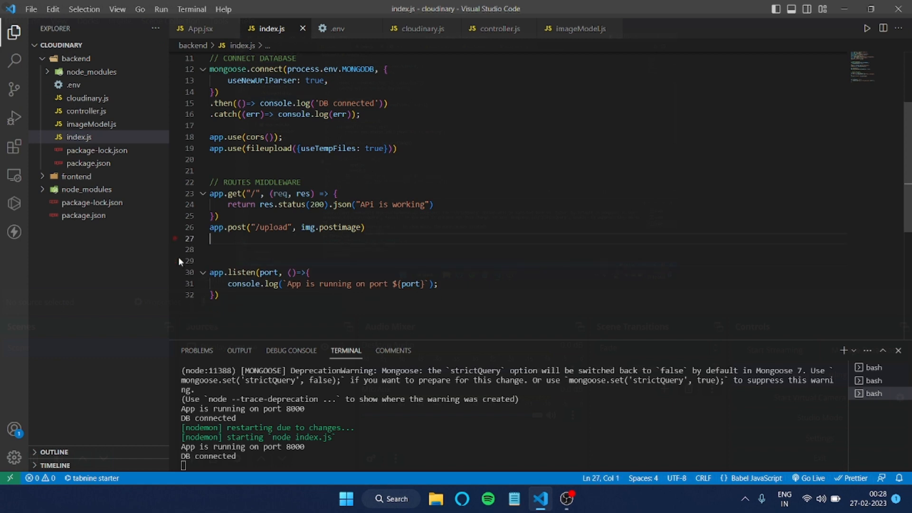
Make app.listen and the startup log both use process.env.PORT instead of port.
double_click(268, 272)
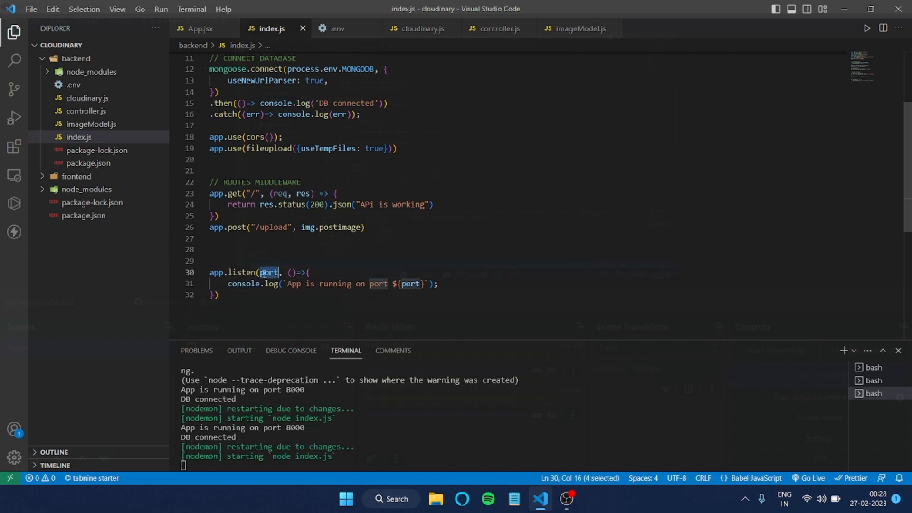
text(process.env)
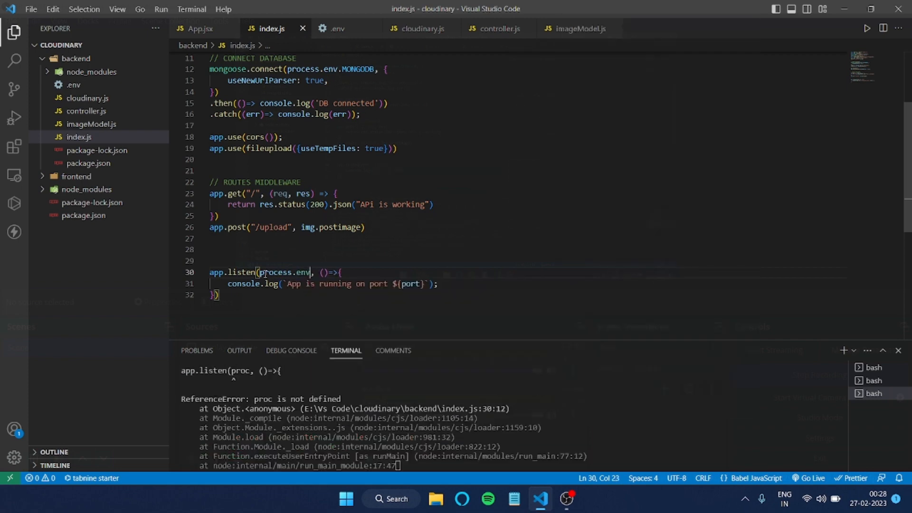
text(.PORT)
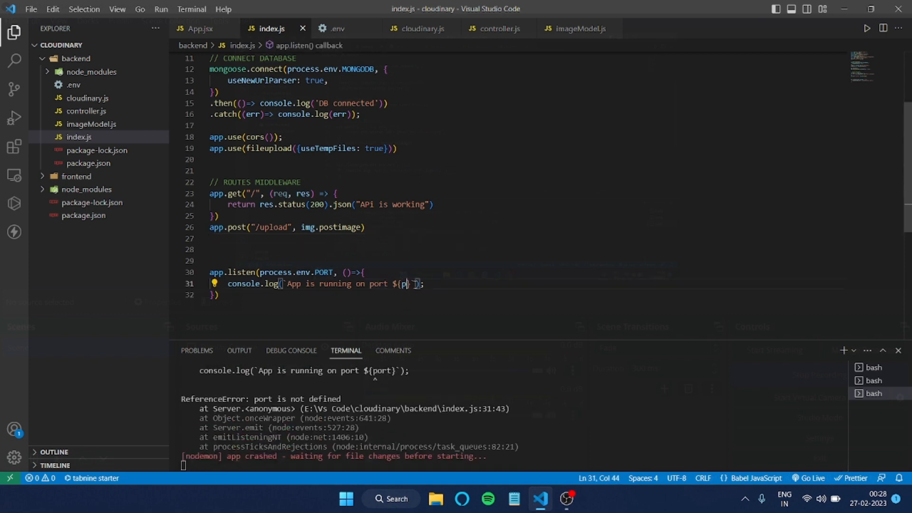
text(rocess.env.PORT)
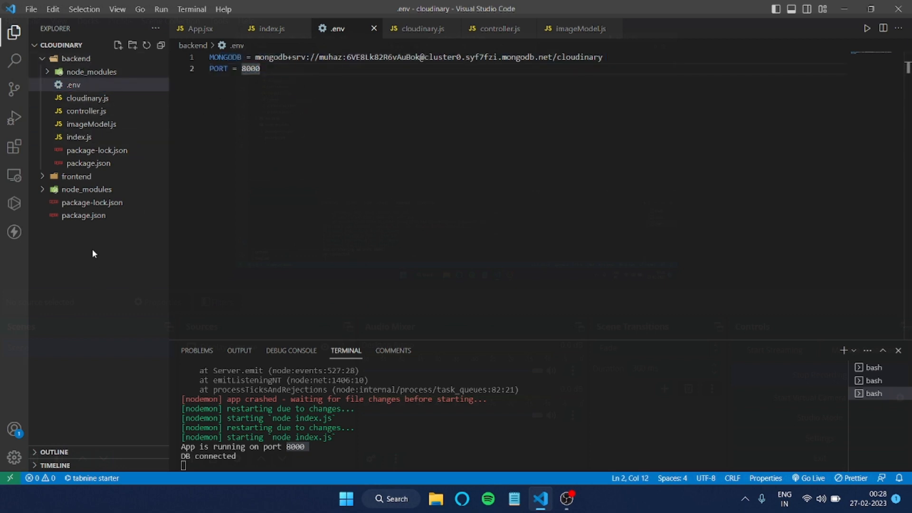
mouse_move(103, 83)
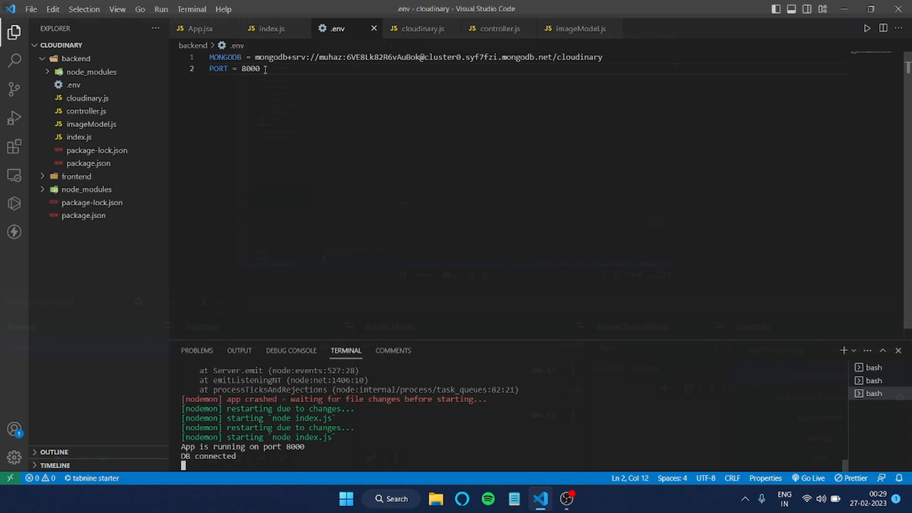
Select all of the .env contents and pick the backend folder as the target for a new file.
key(Ctrl+a)
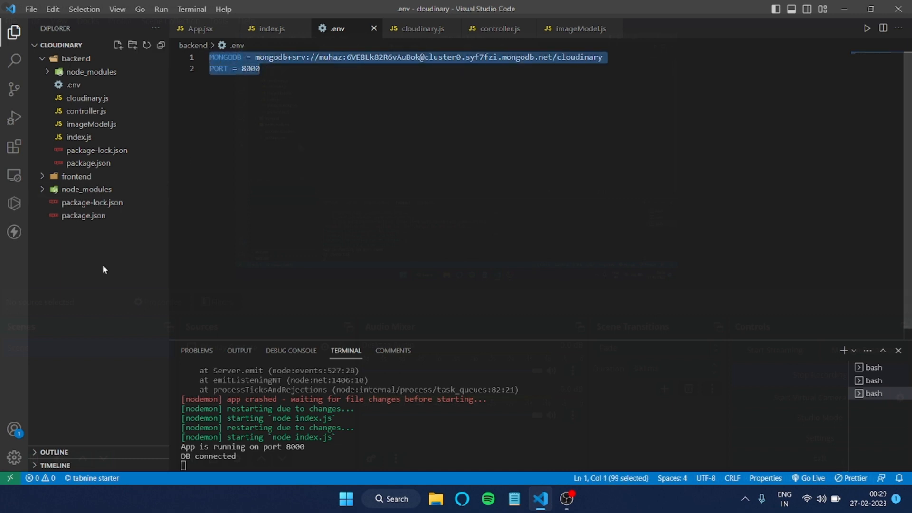
click(75, 59)
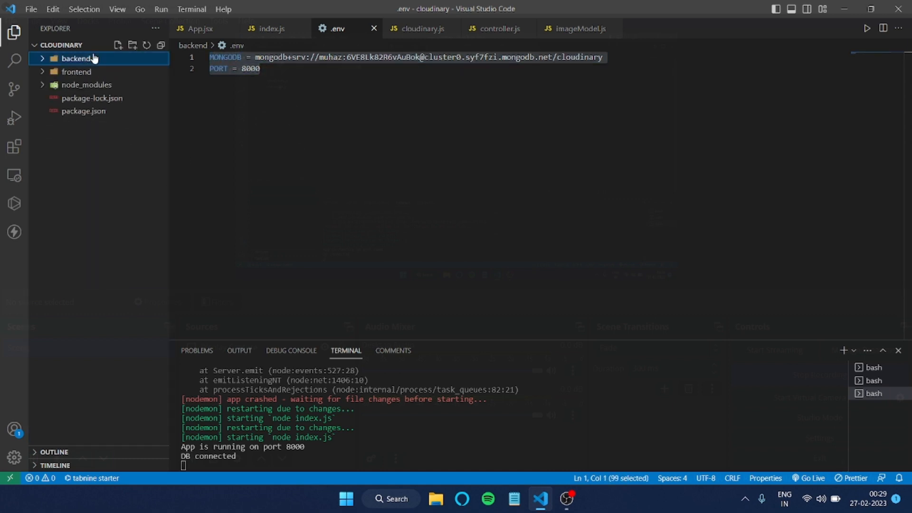
Create a new file named .gitignore inside the backend folder.
click(117, 45)
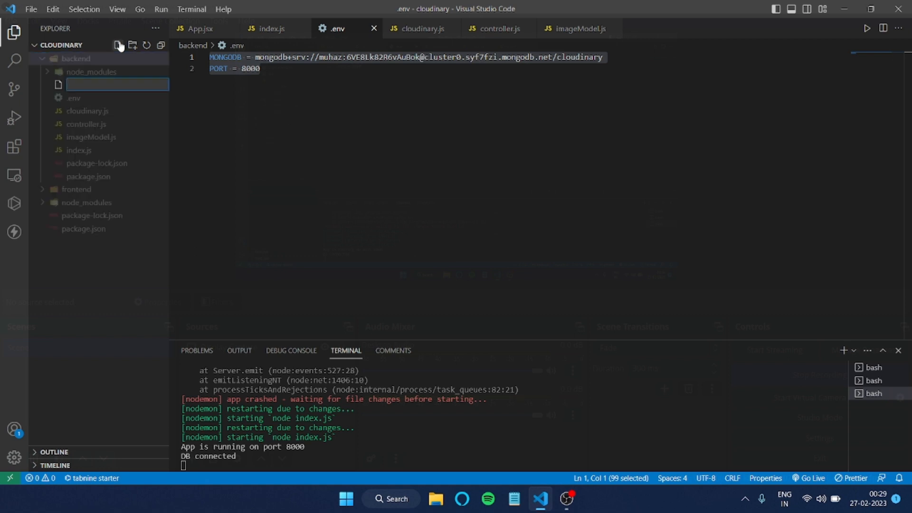
text(.gitign)
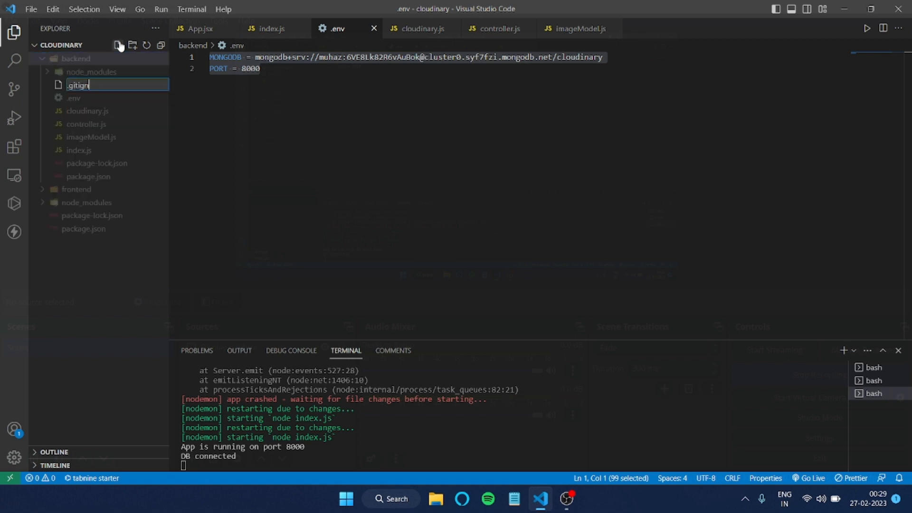
key(Enter)
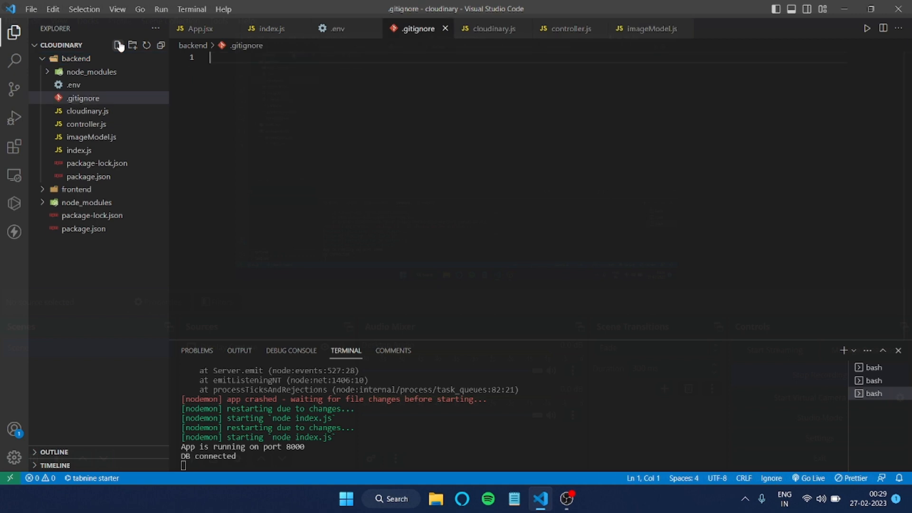
mouse_move(224, 113)
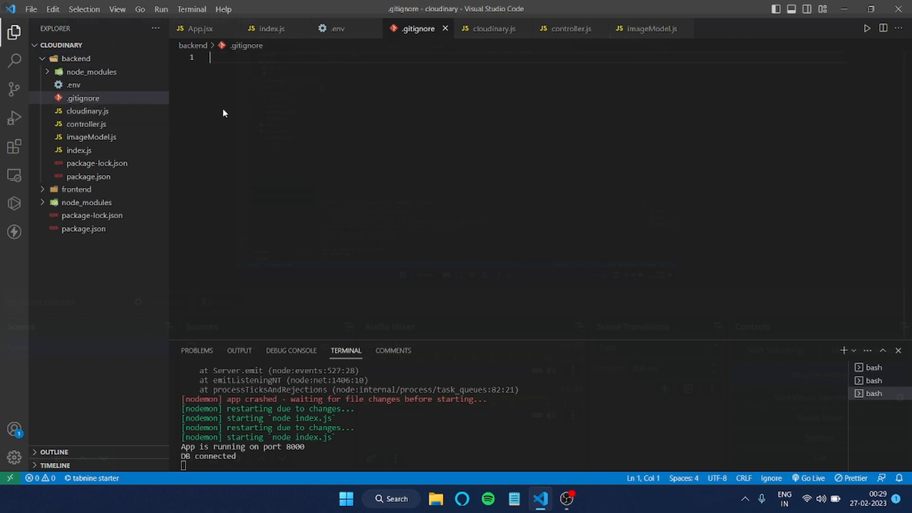
mouse_move(269, 82)
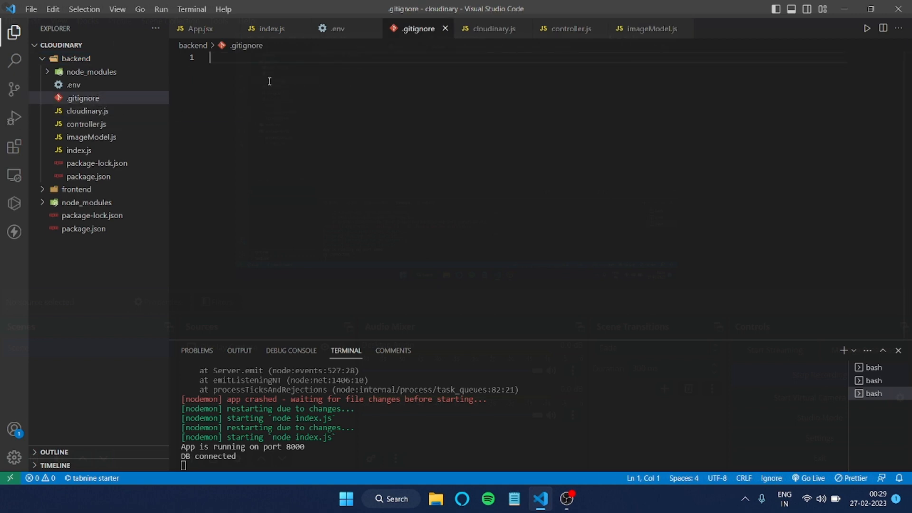
mouse_move(256, 65)
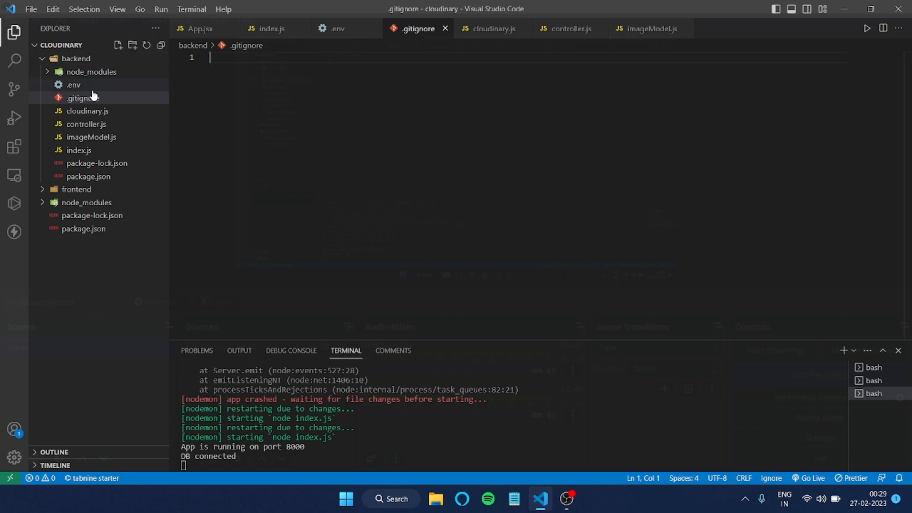
Glance at .env, then return to the empty .gitignore editor.
click(82, 98)
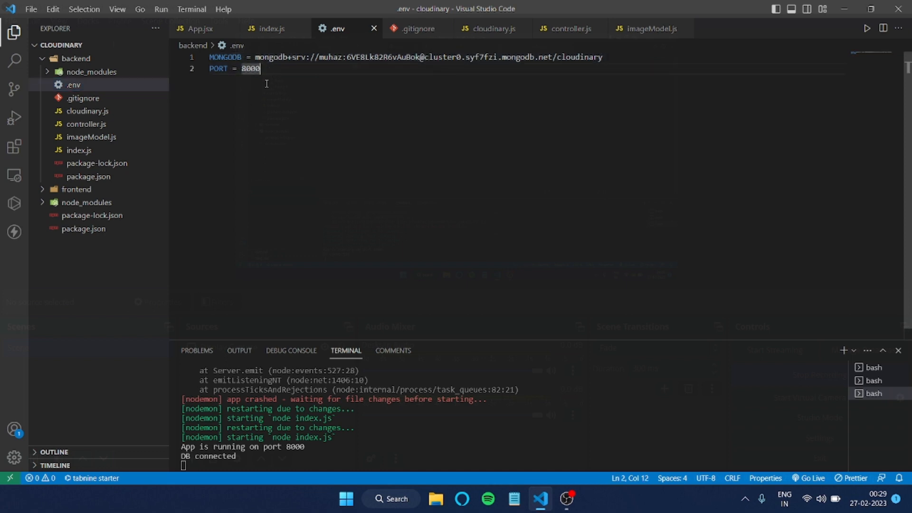
click(80, 98)
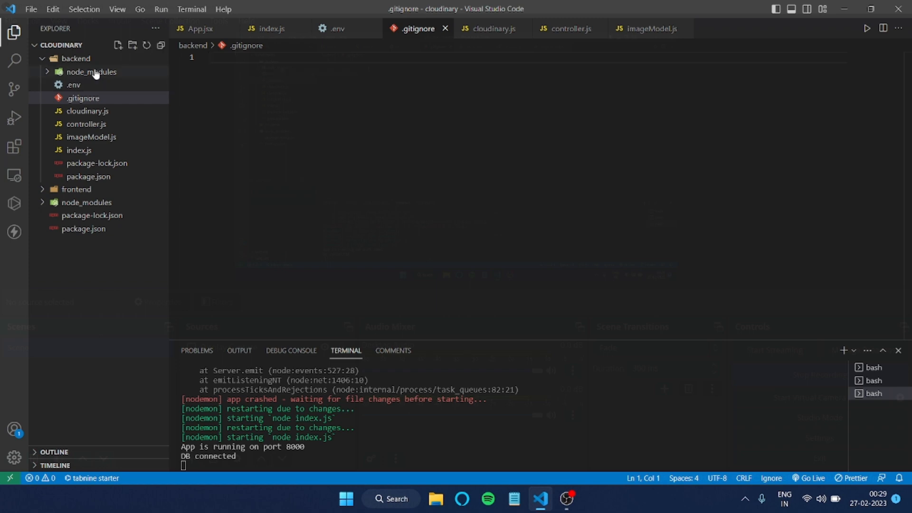
click(91, 73)
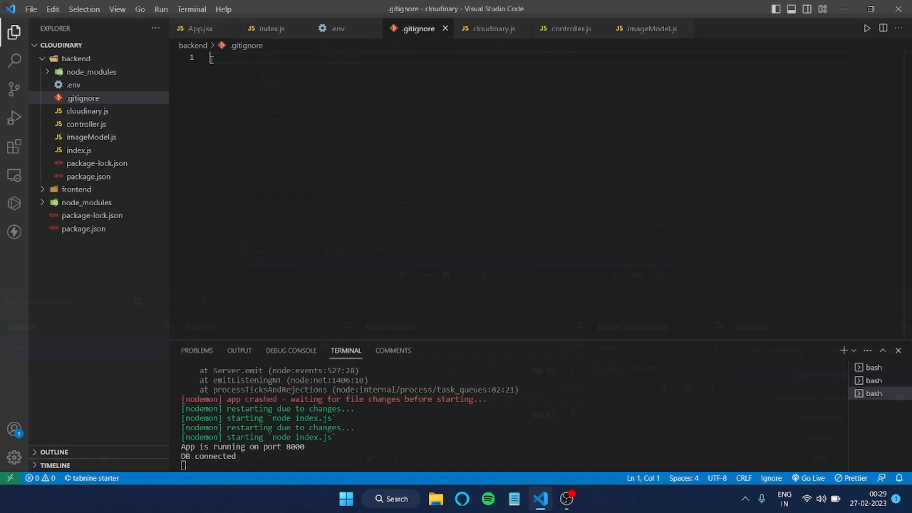
mouse_move(242, 141)
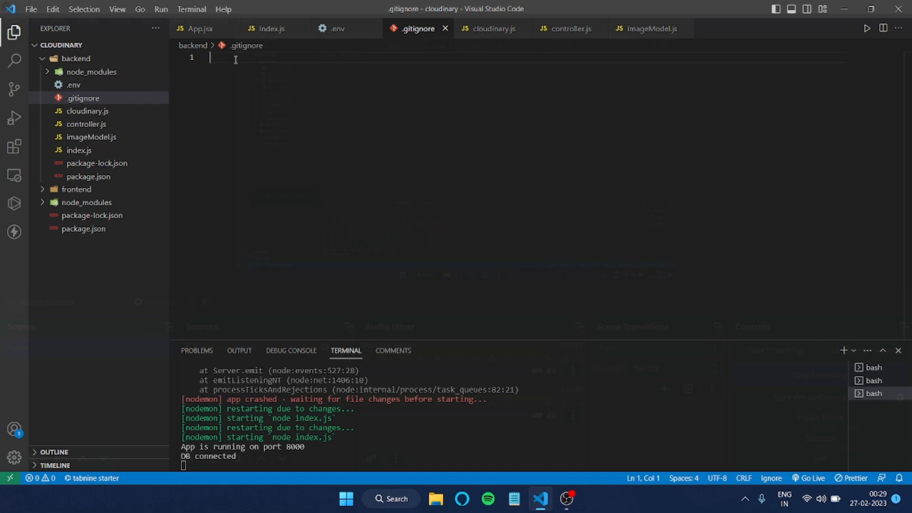
List node_modules and .env on separate lines in .gitignore.
text(node_modules)
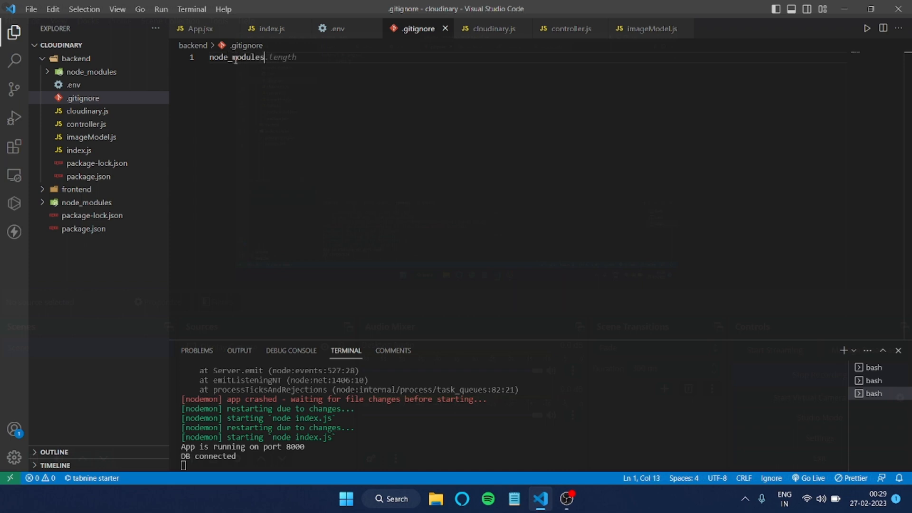
key(Enter)
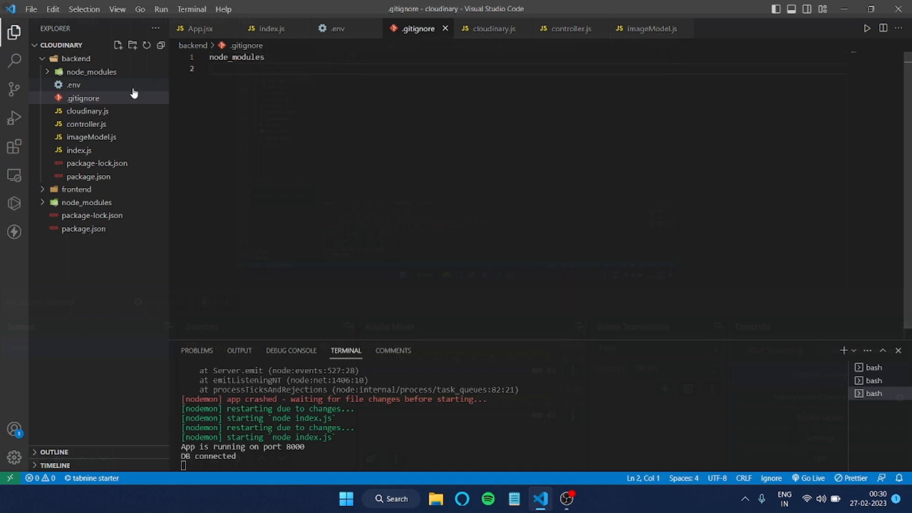
click(228, 72)
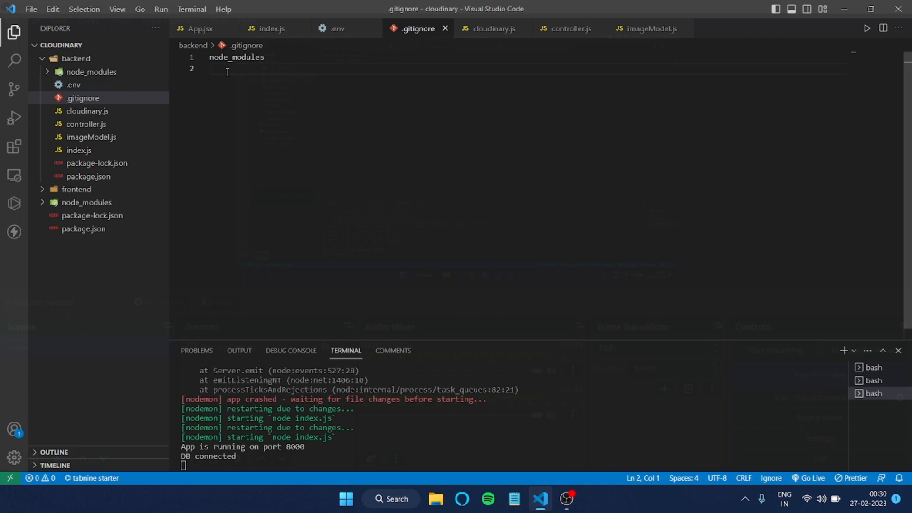
text(.env)
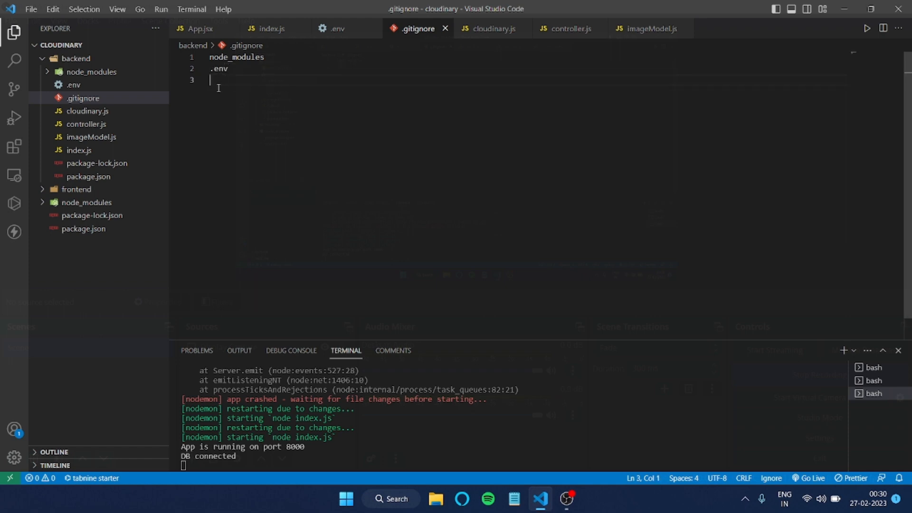
mouse_move(133, 142)
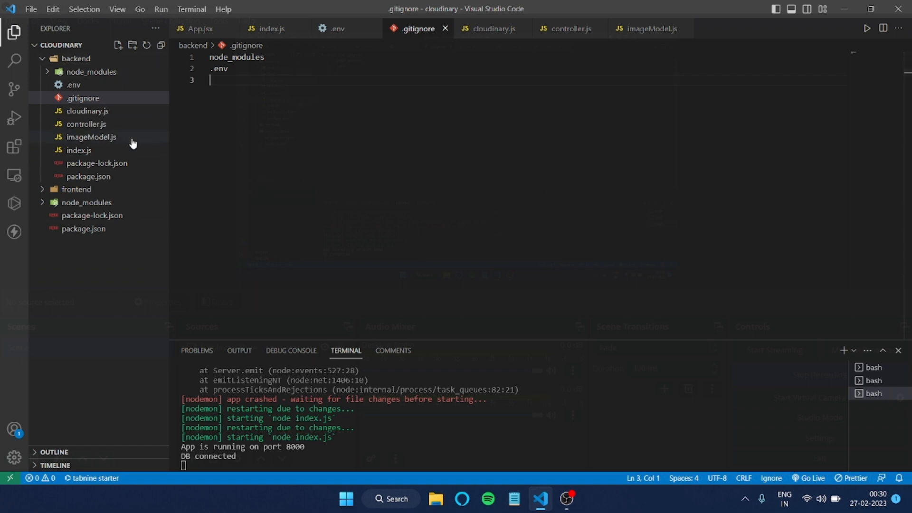
Leave .gitignore and bring index.js back up in the editor.
click(84, 98)
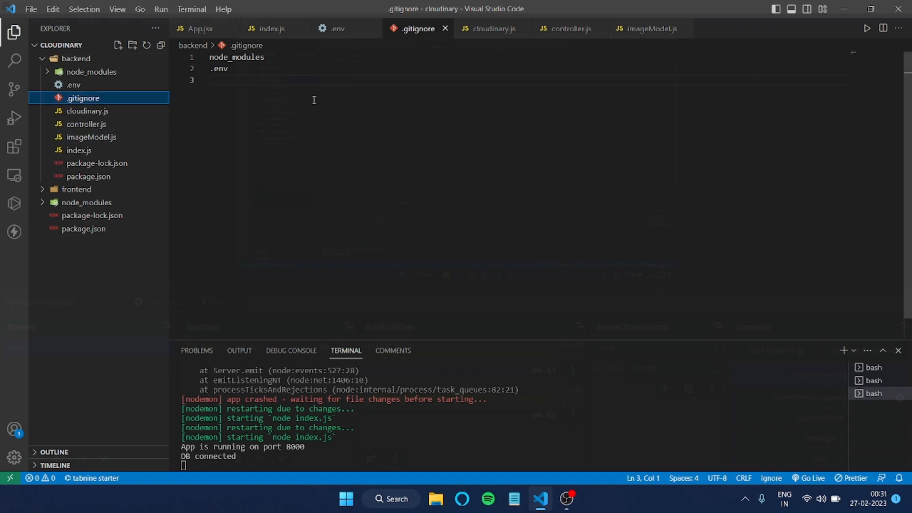
mouse_move(84, 97)
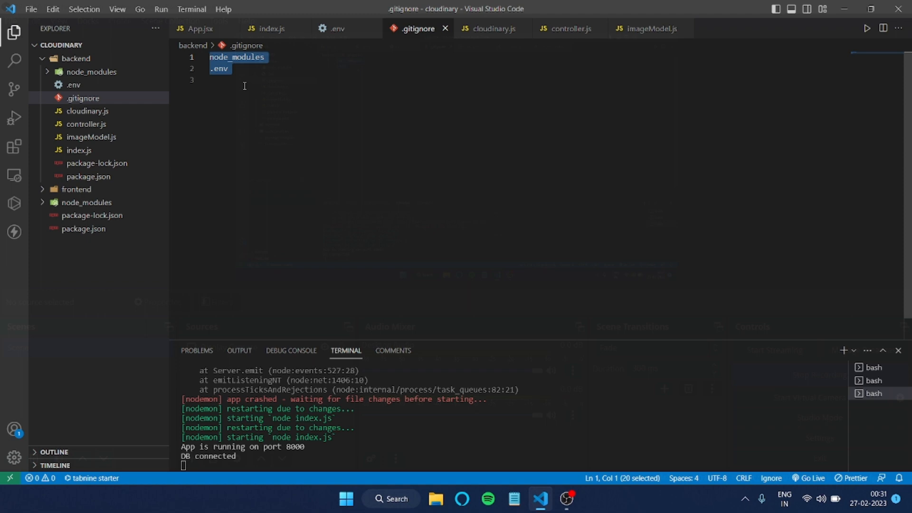
click(83, 98)
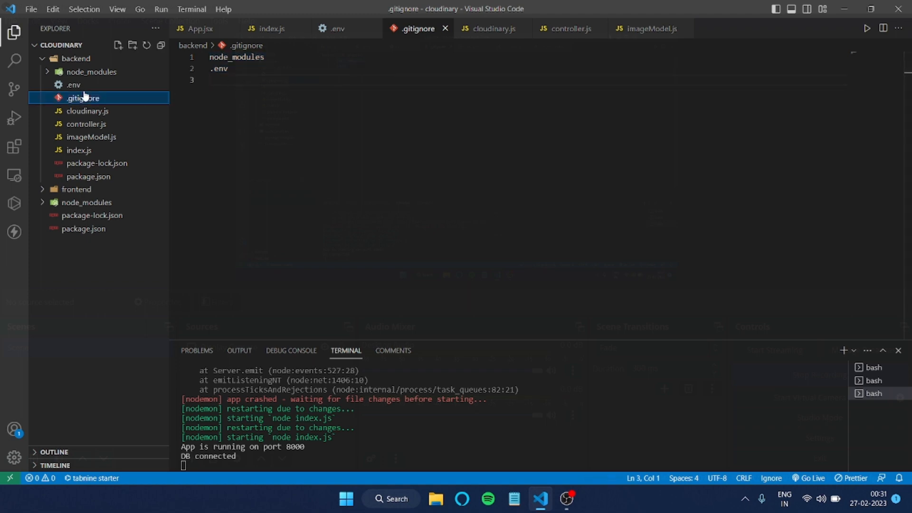
click(79, 150)
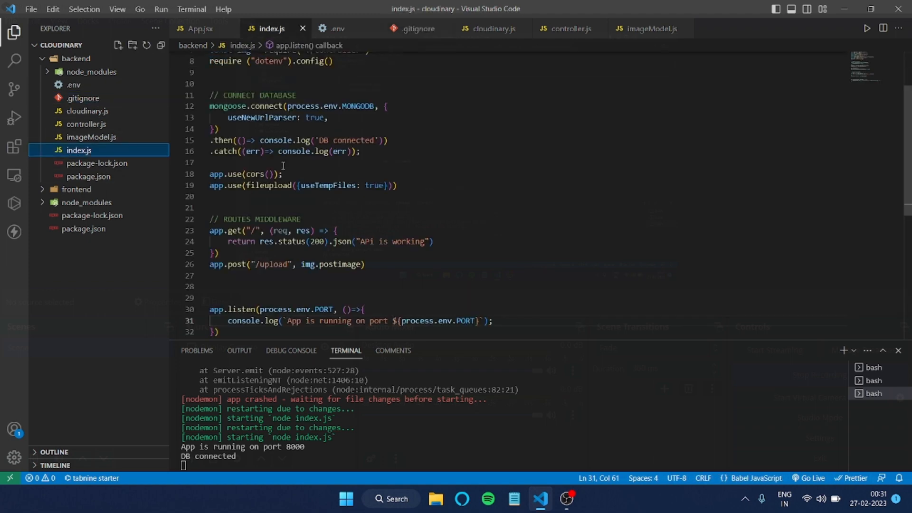